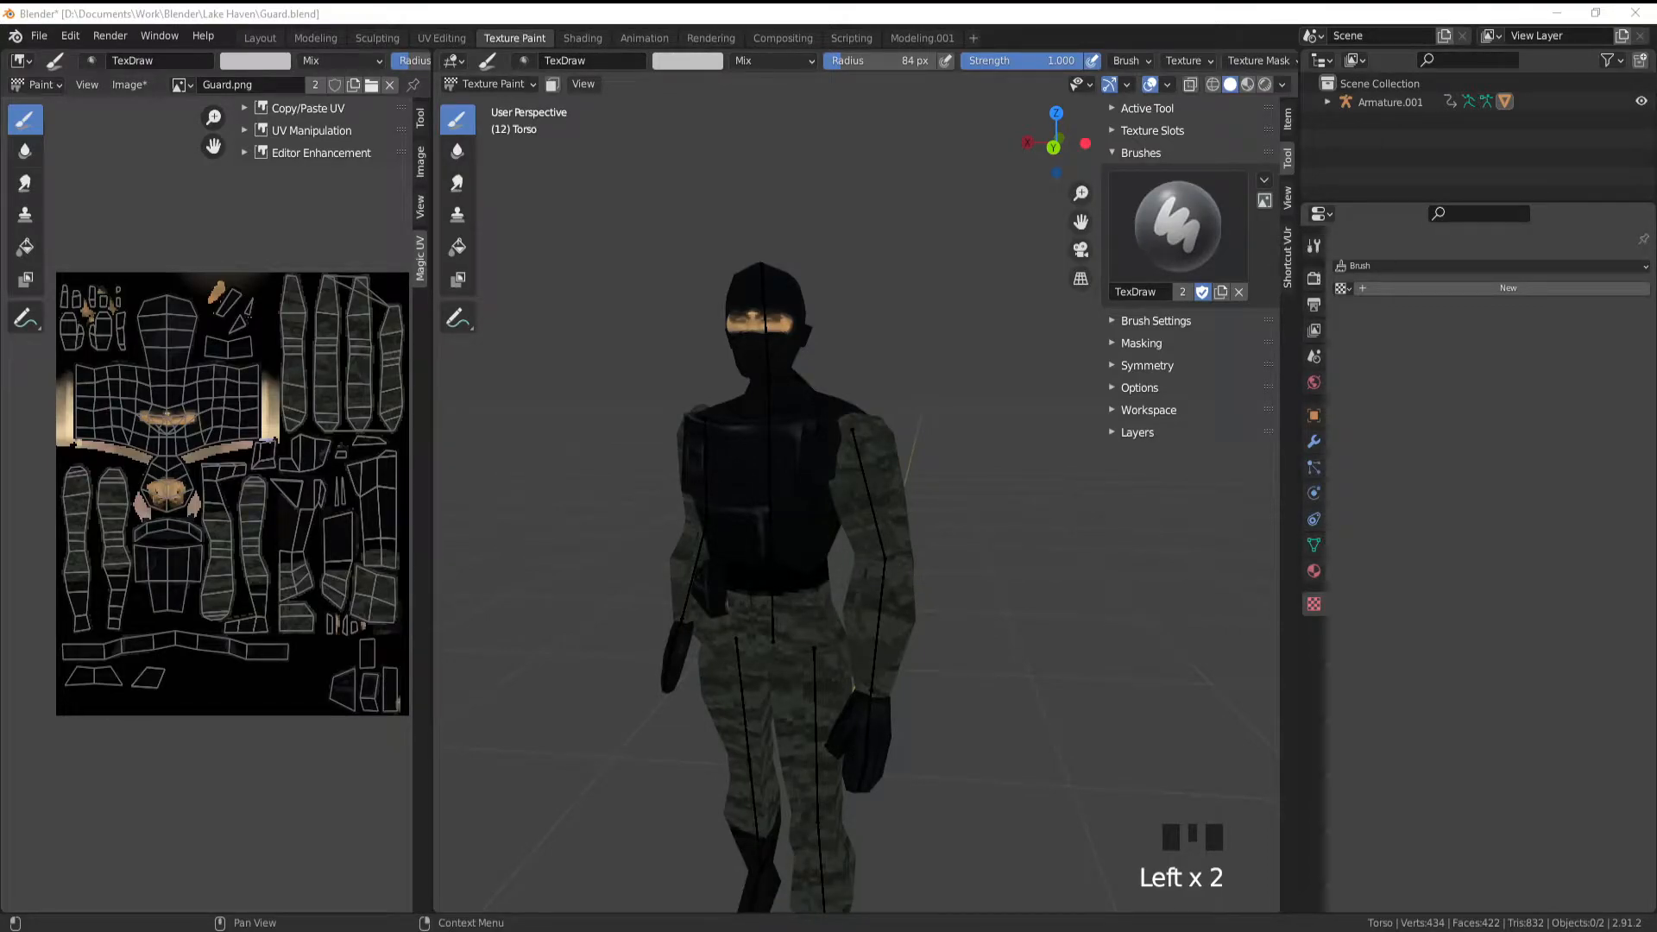
pyautogui.moveTo(949, 549)
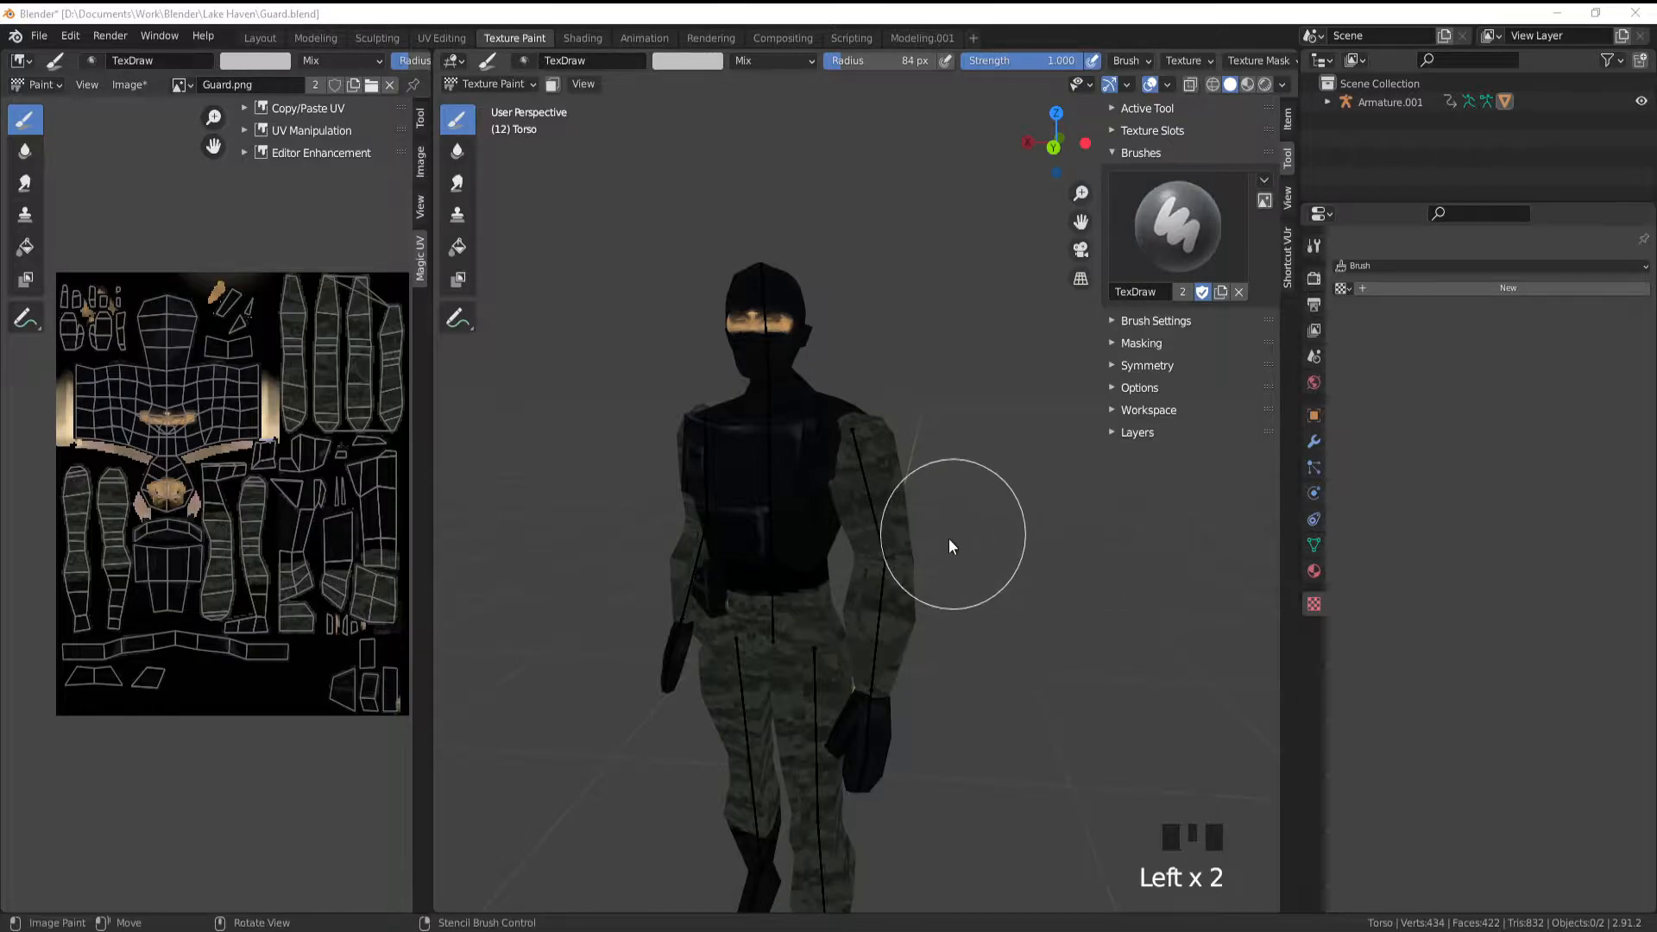
pyautogui.moveTo(928, 749)
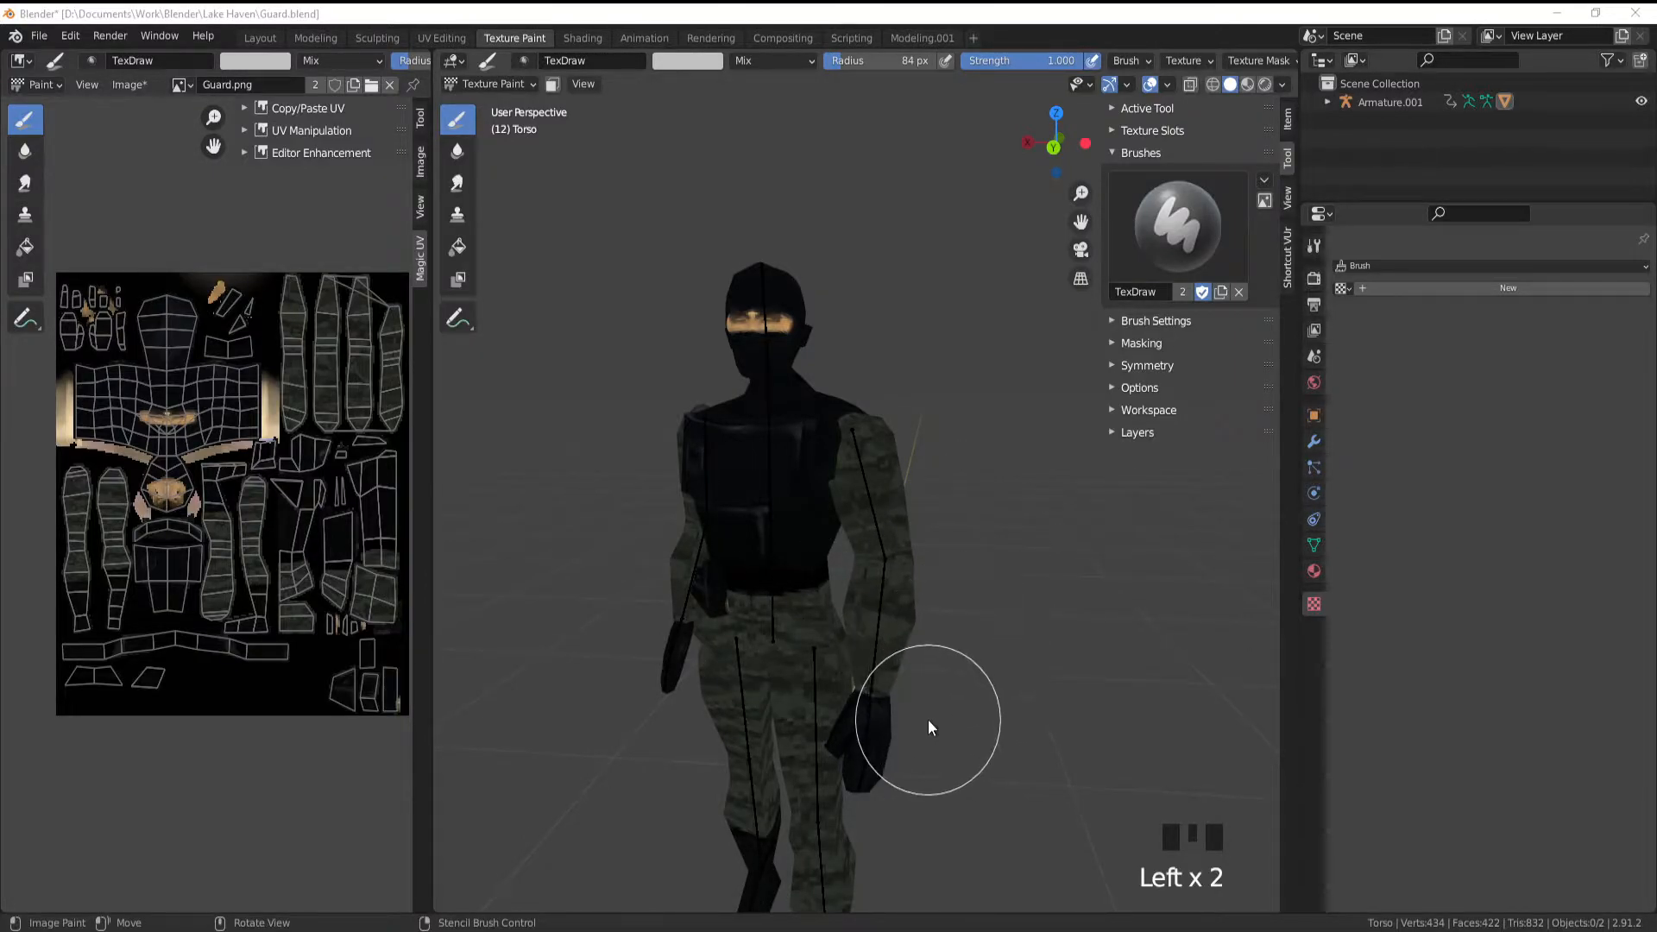
pyautogui.moveTo(768, 60)
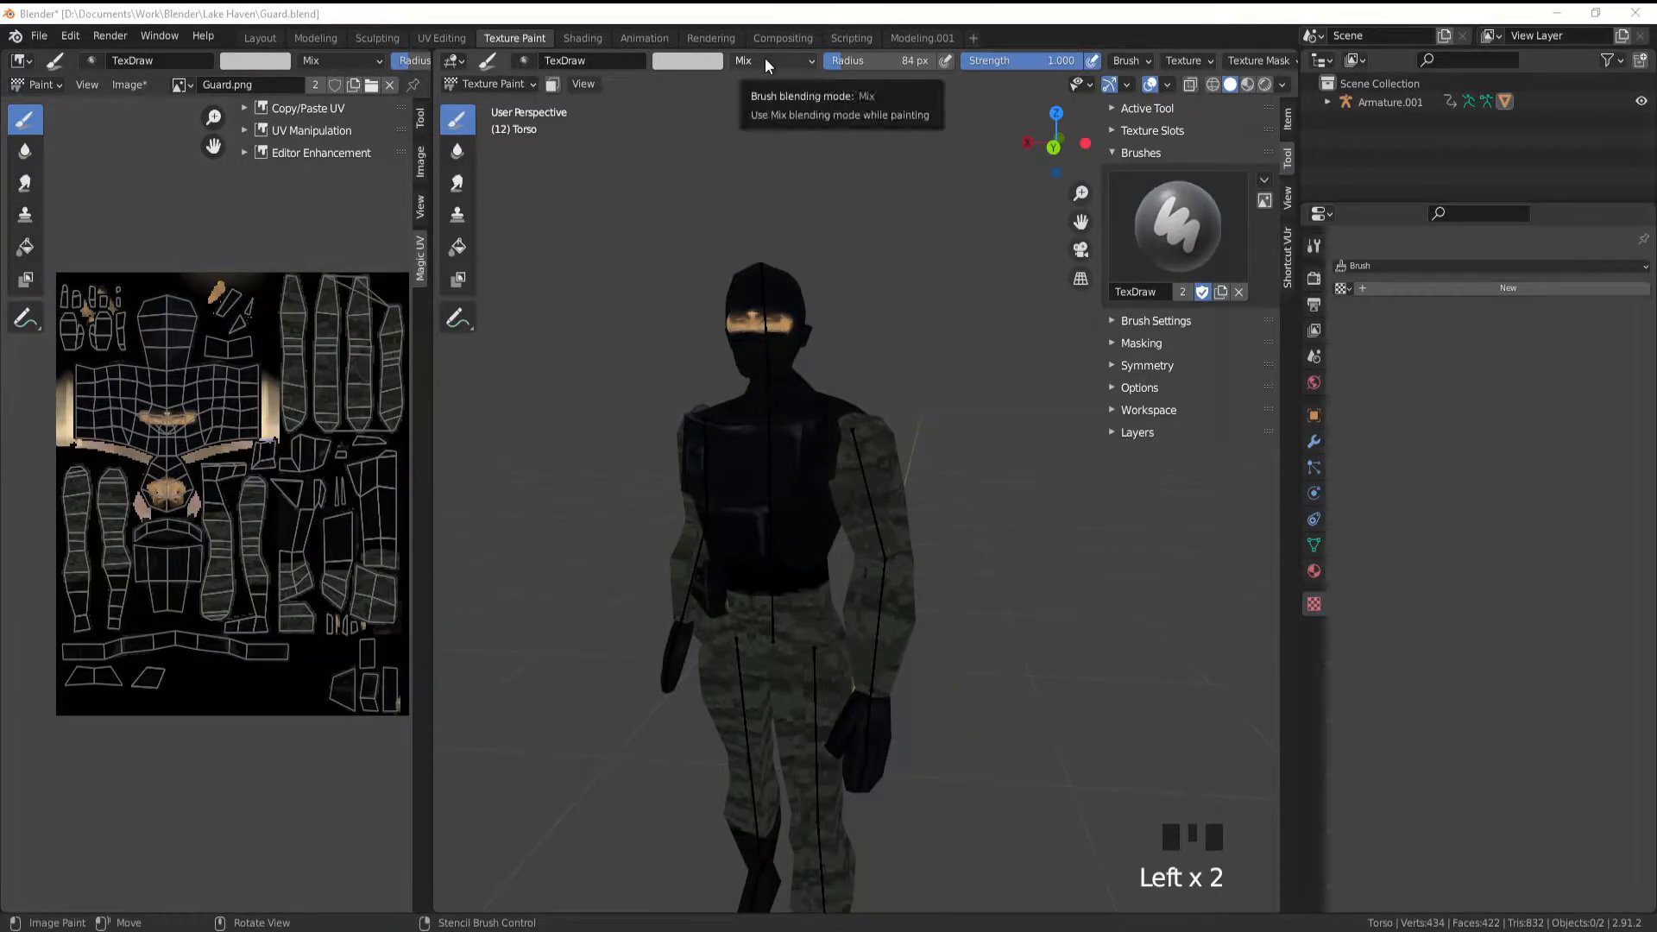
# - Switch the brush blend to Color and pick a pink paint colour
pyautogui.click(773, 61)
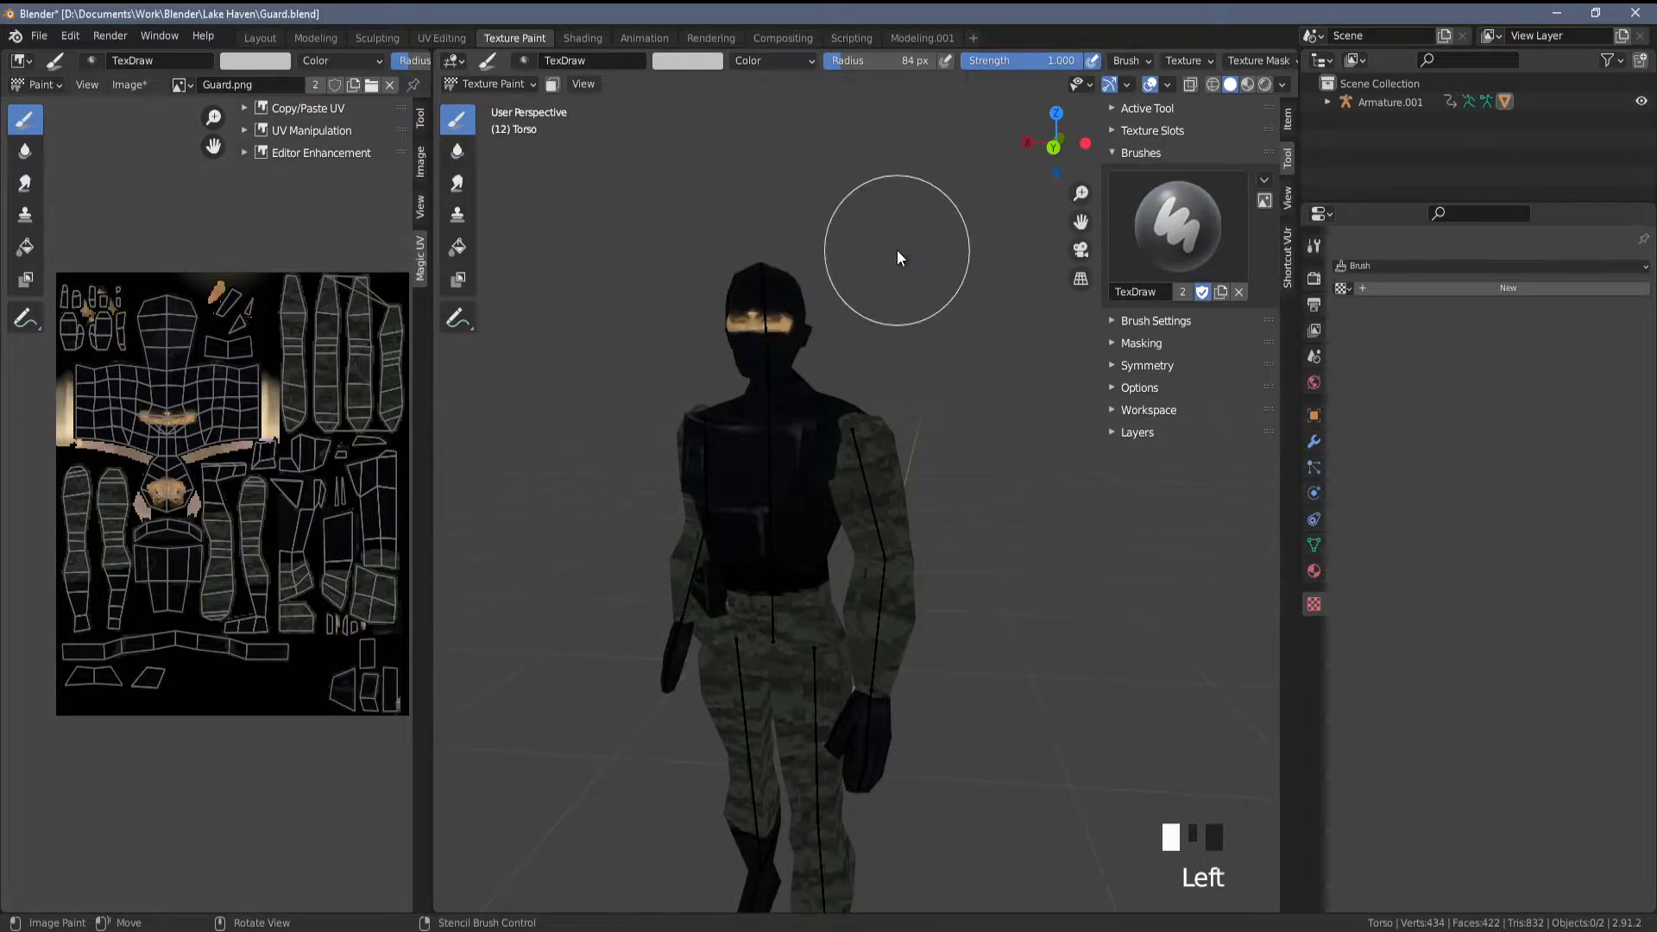
pyautogui.click(687, 60)
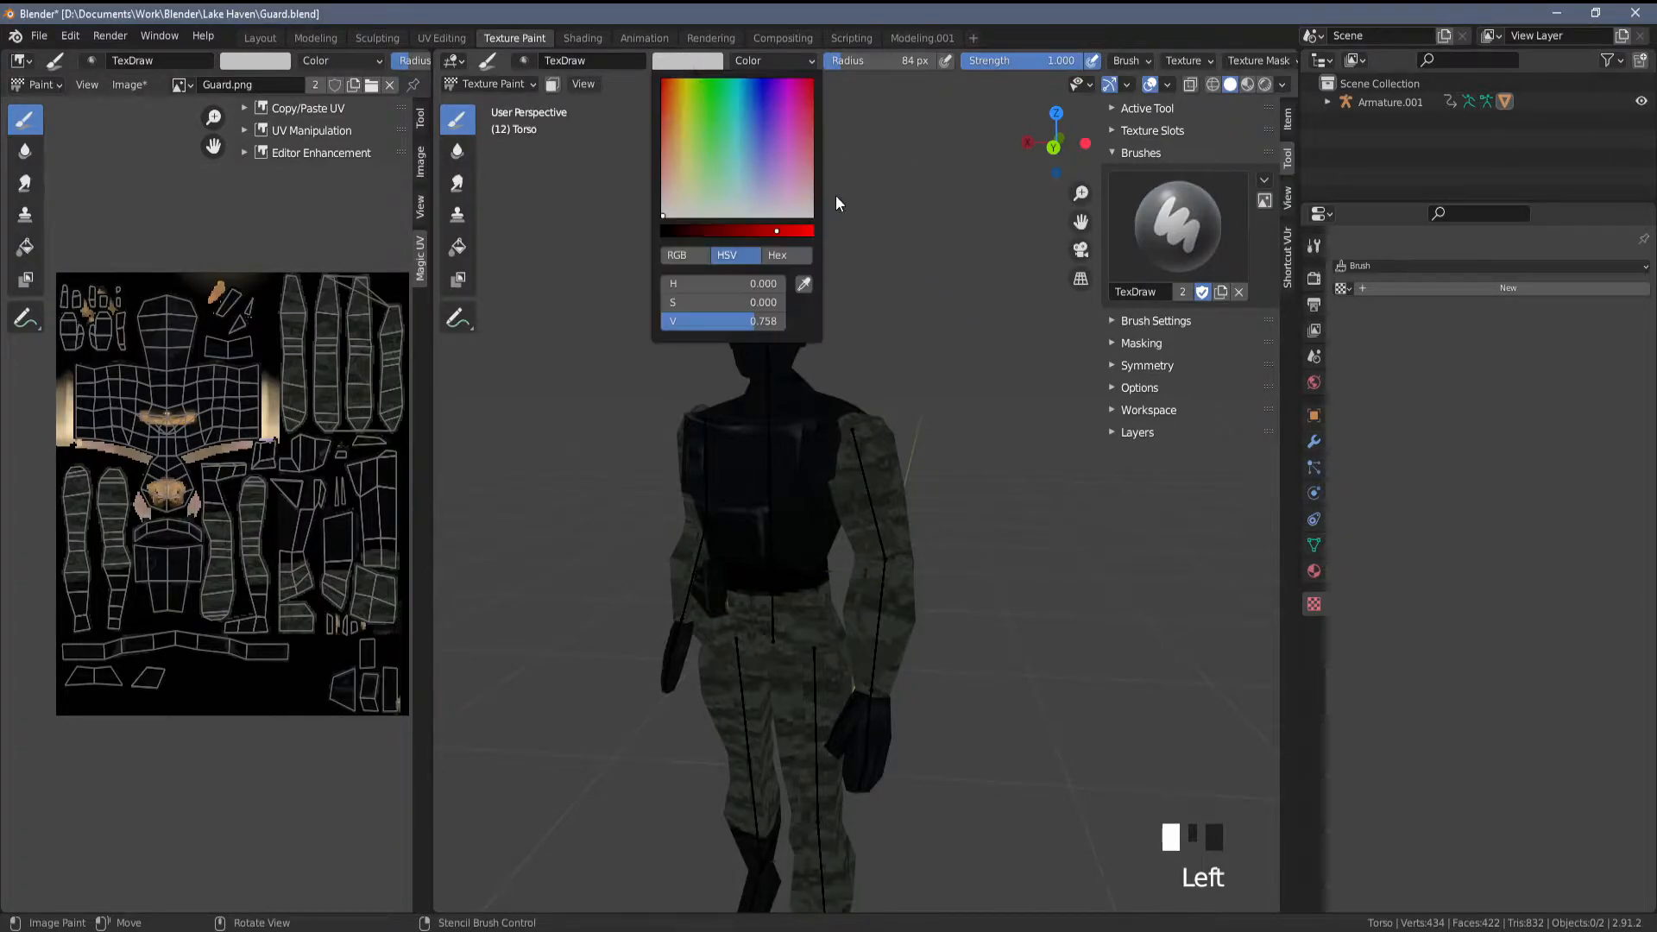
pyautogui.click(797, 157)
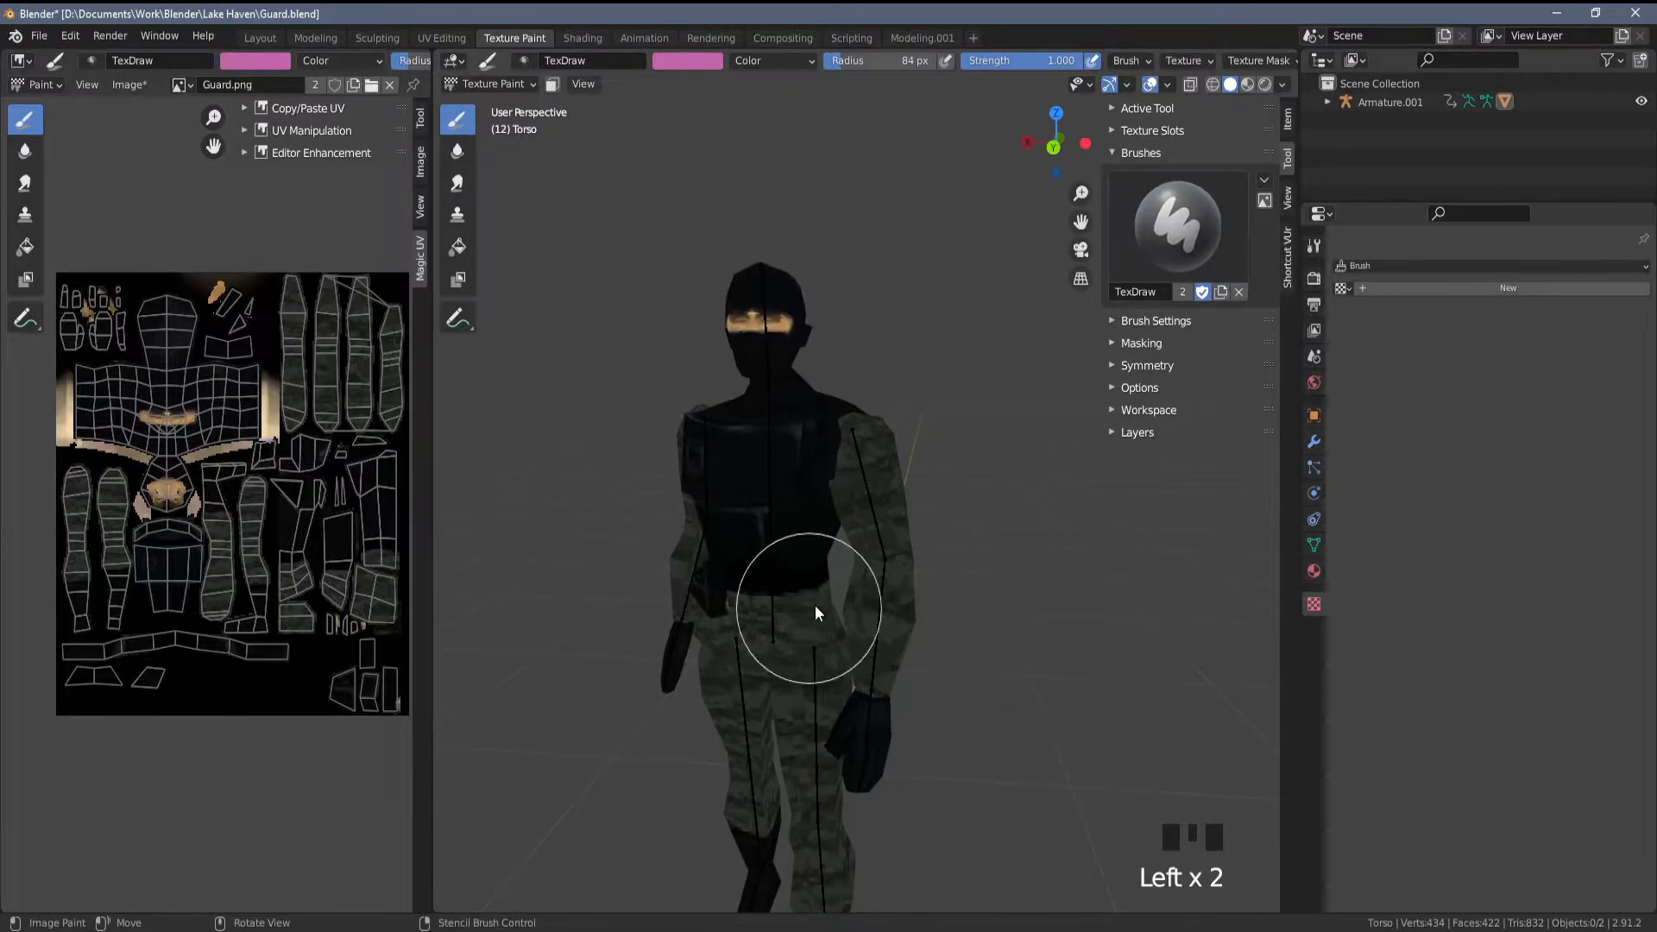
# - Select the jacket sleeve faces as the paint mask and tint the sleeve dark purple
pyautogui.moveTo(813, 613); pyautogui.dragTo(808, 708)
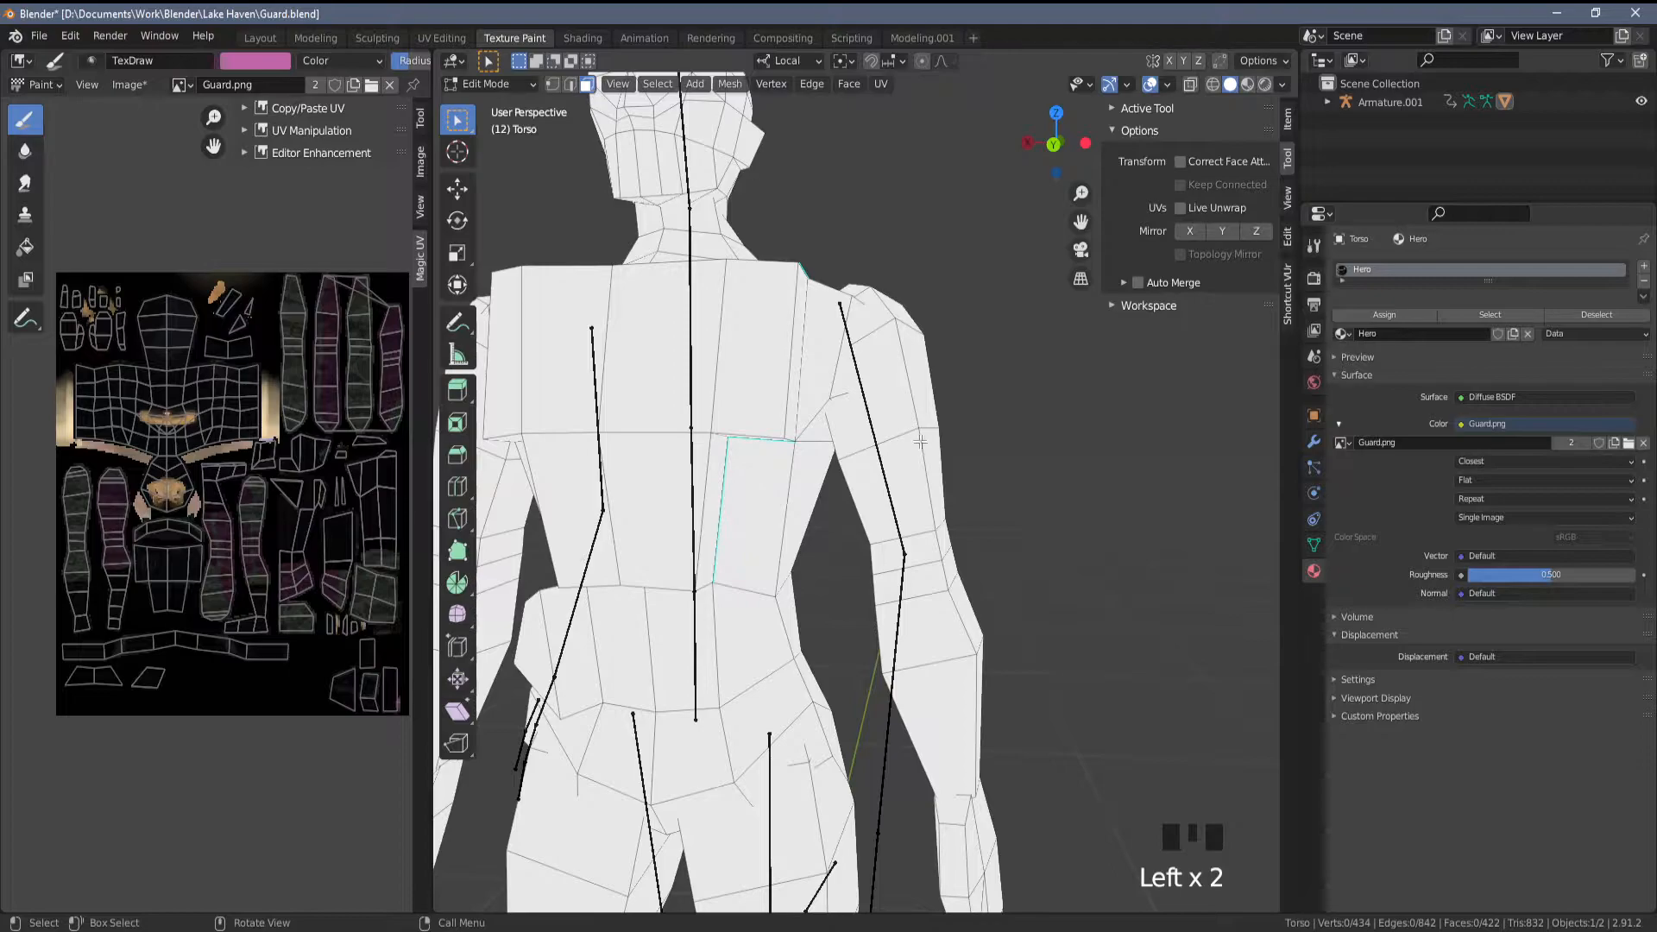
pyautogui.moveTo(920, 443); pyautogui.dragTo(956, 540)
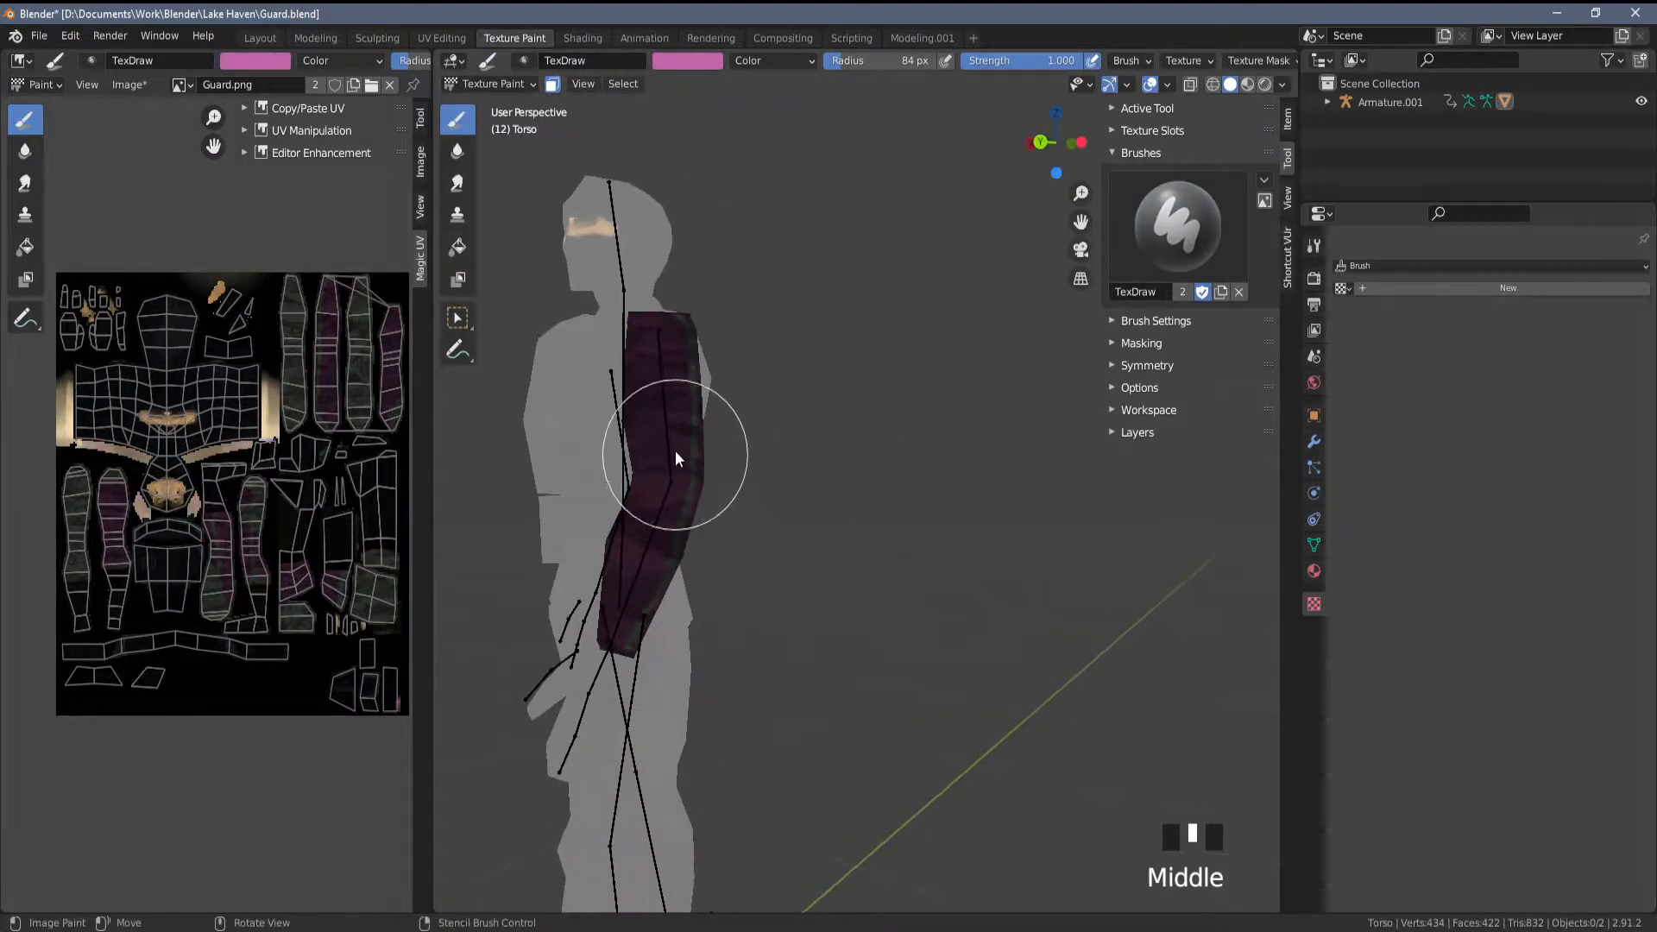
# - Orbit the viewport to face the guard's front before choosing blue
pyautogui.moveTo(677, 459); pyautogui.dragTo(940, 323)
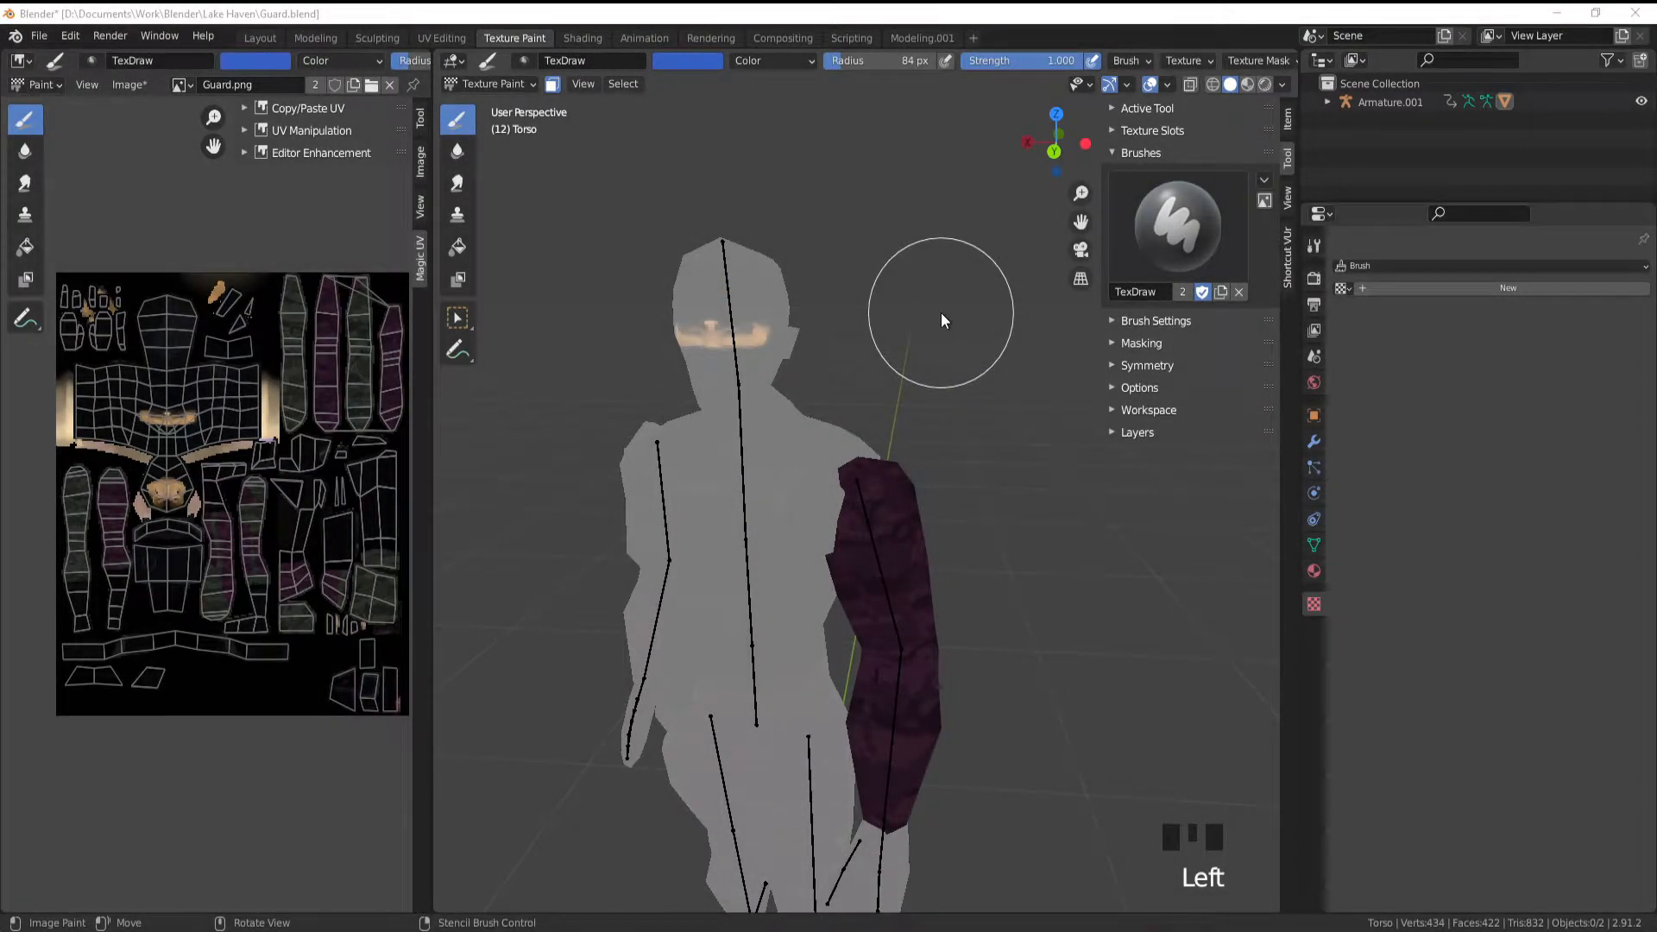
pyautogui.moveTo(863, 407)
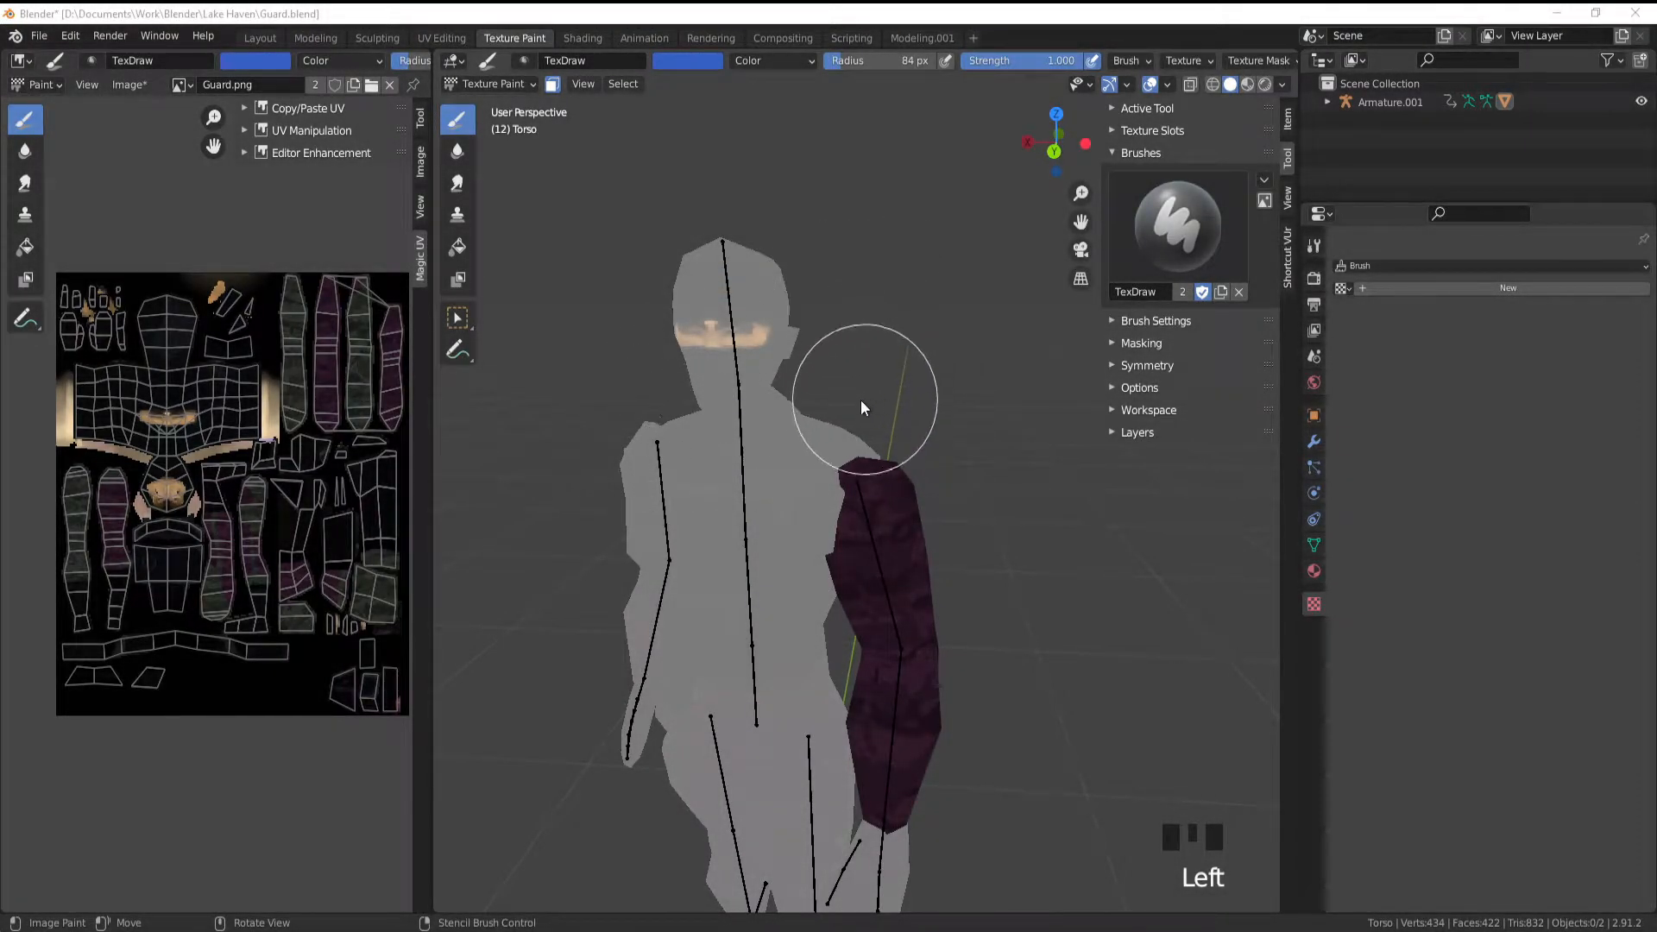
pyautogui.moveTo(1056, 238)
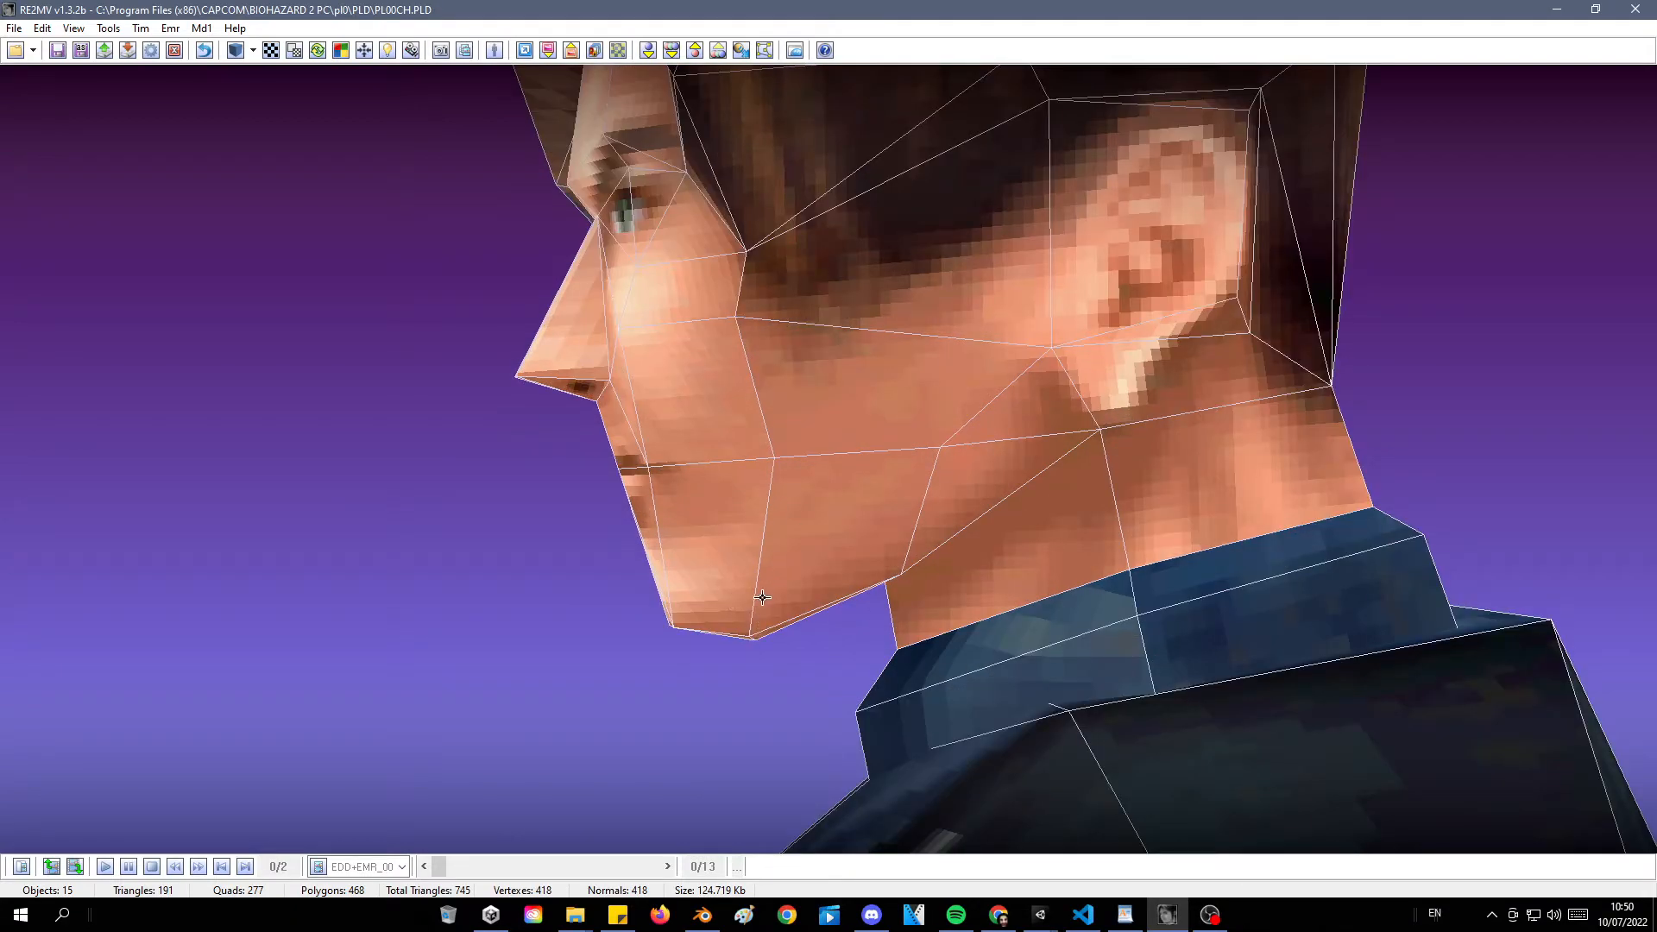
pyautogui.moveTo(739, 269)
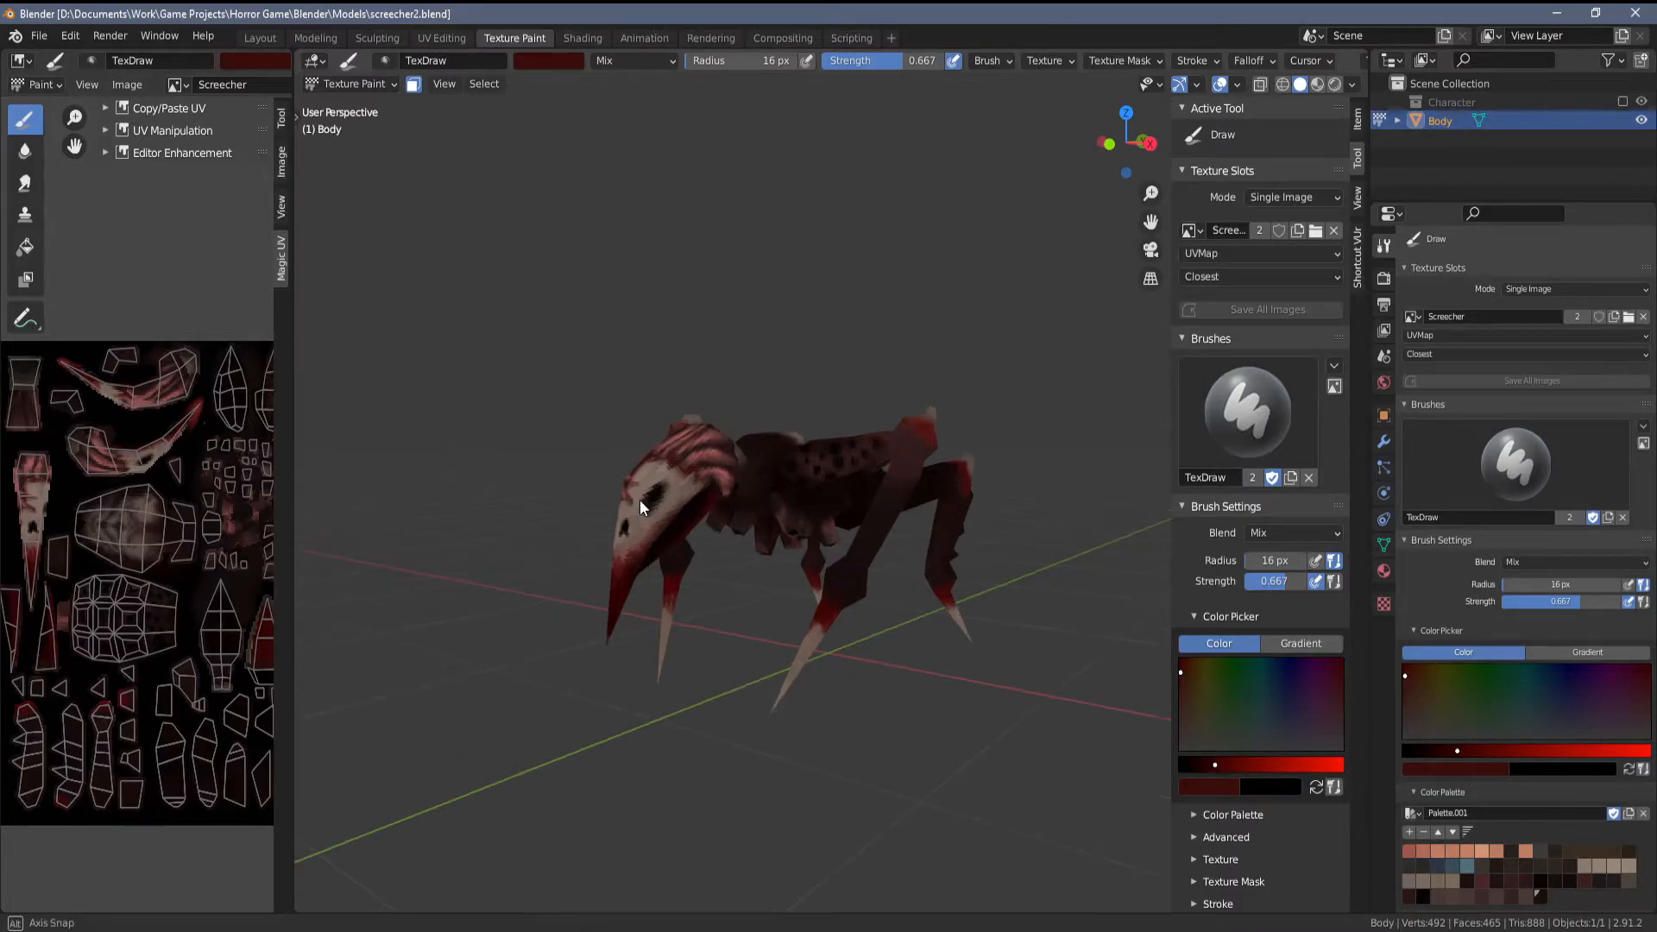
# - Fly in toward the creature's head and browse the Models folder texture files
pyautogui.moveTo(633, 507); pyautogui.dragTo(772, 518)
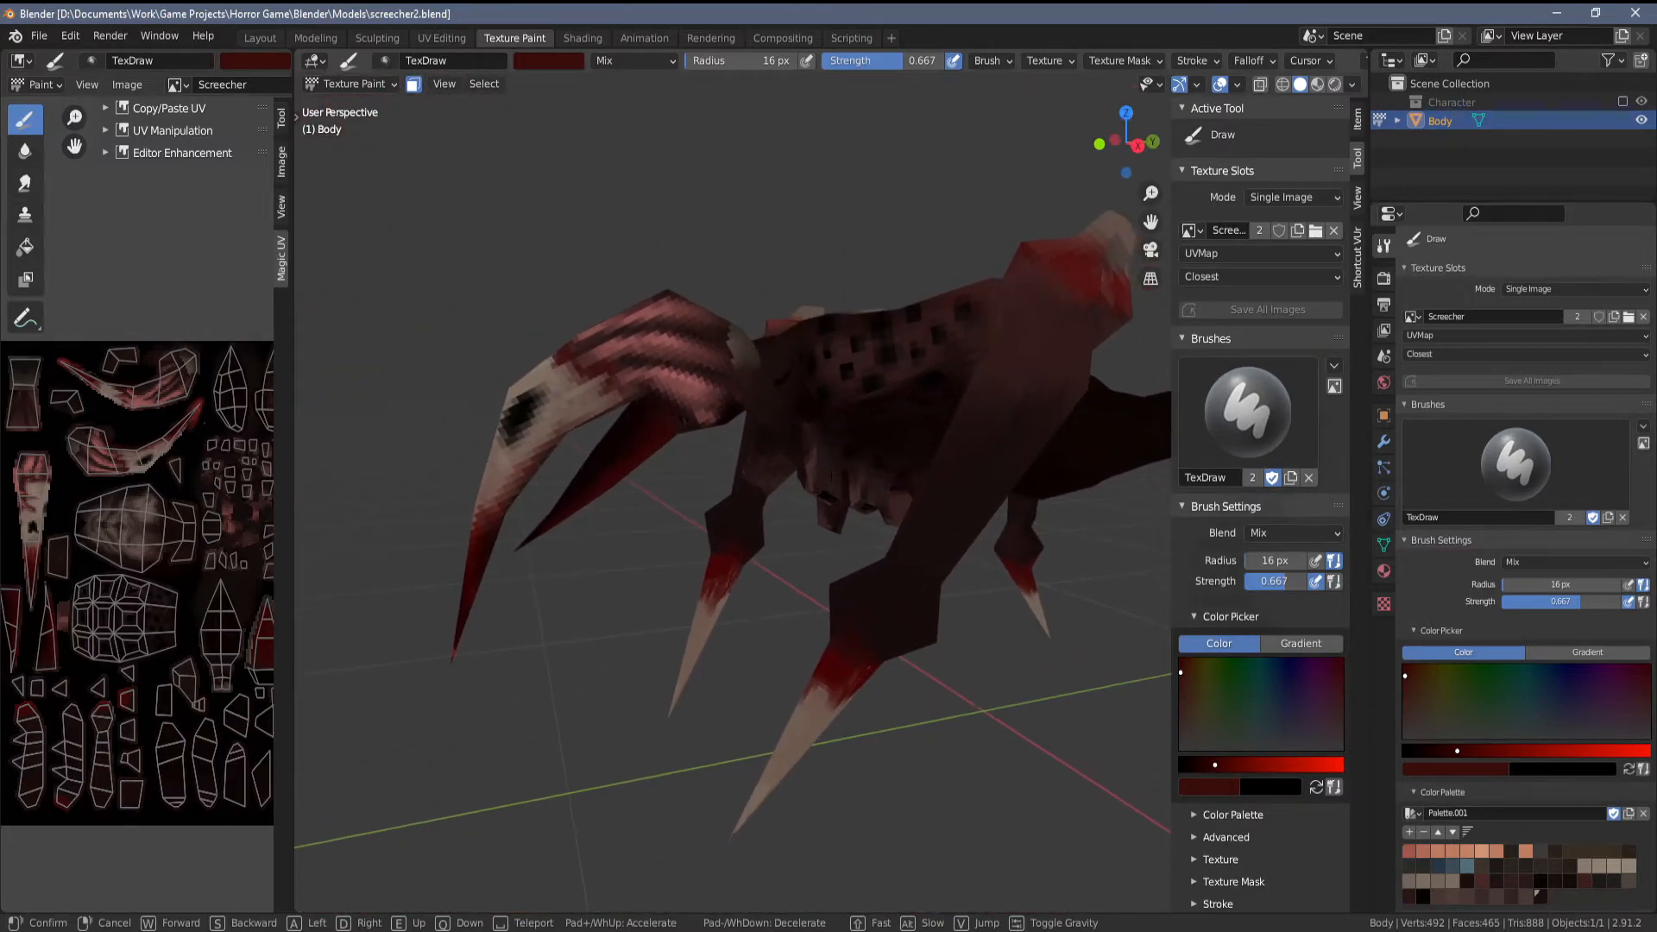
pyautogui.scroll(-3)
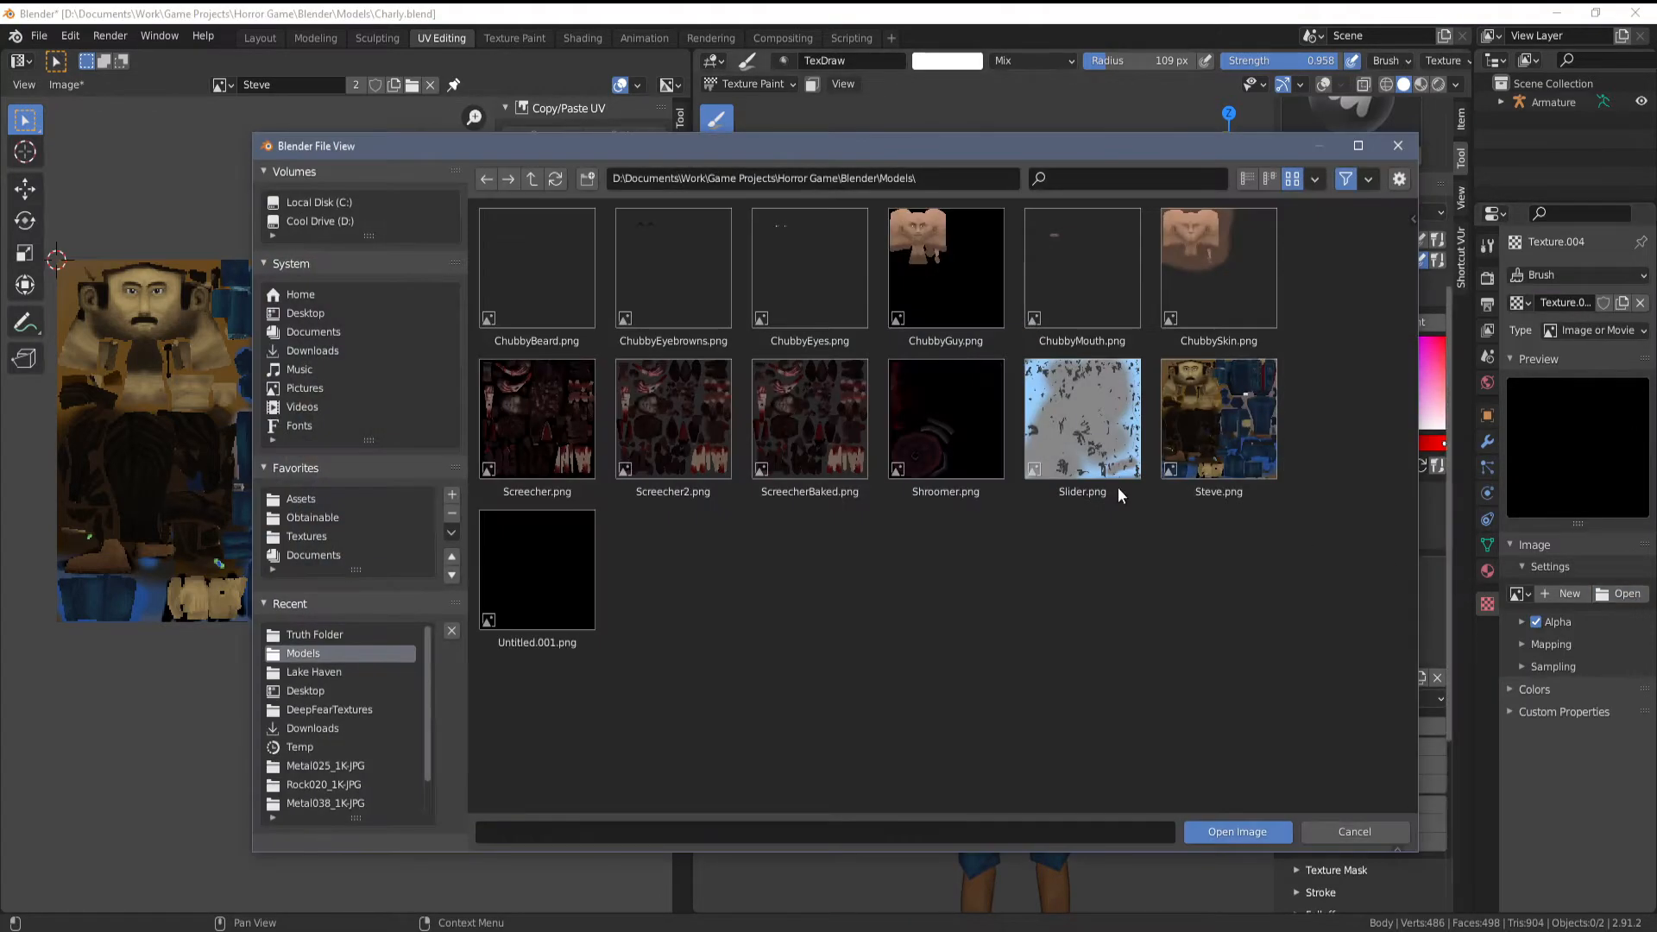
# - Load smellyhorse.png from the Truth Folder as the brush texture image
pyautogui.click(314, 635)
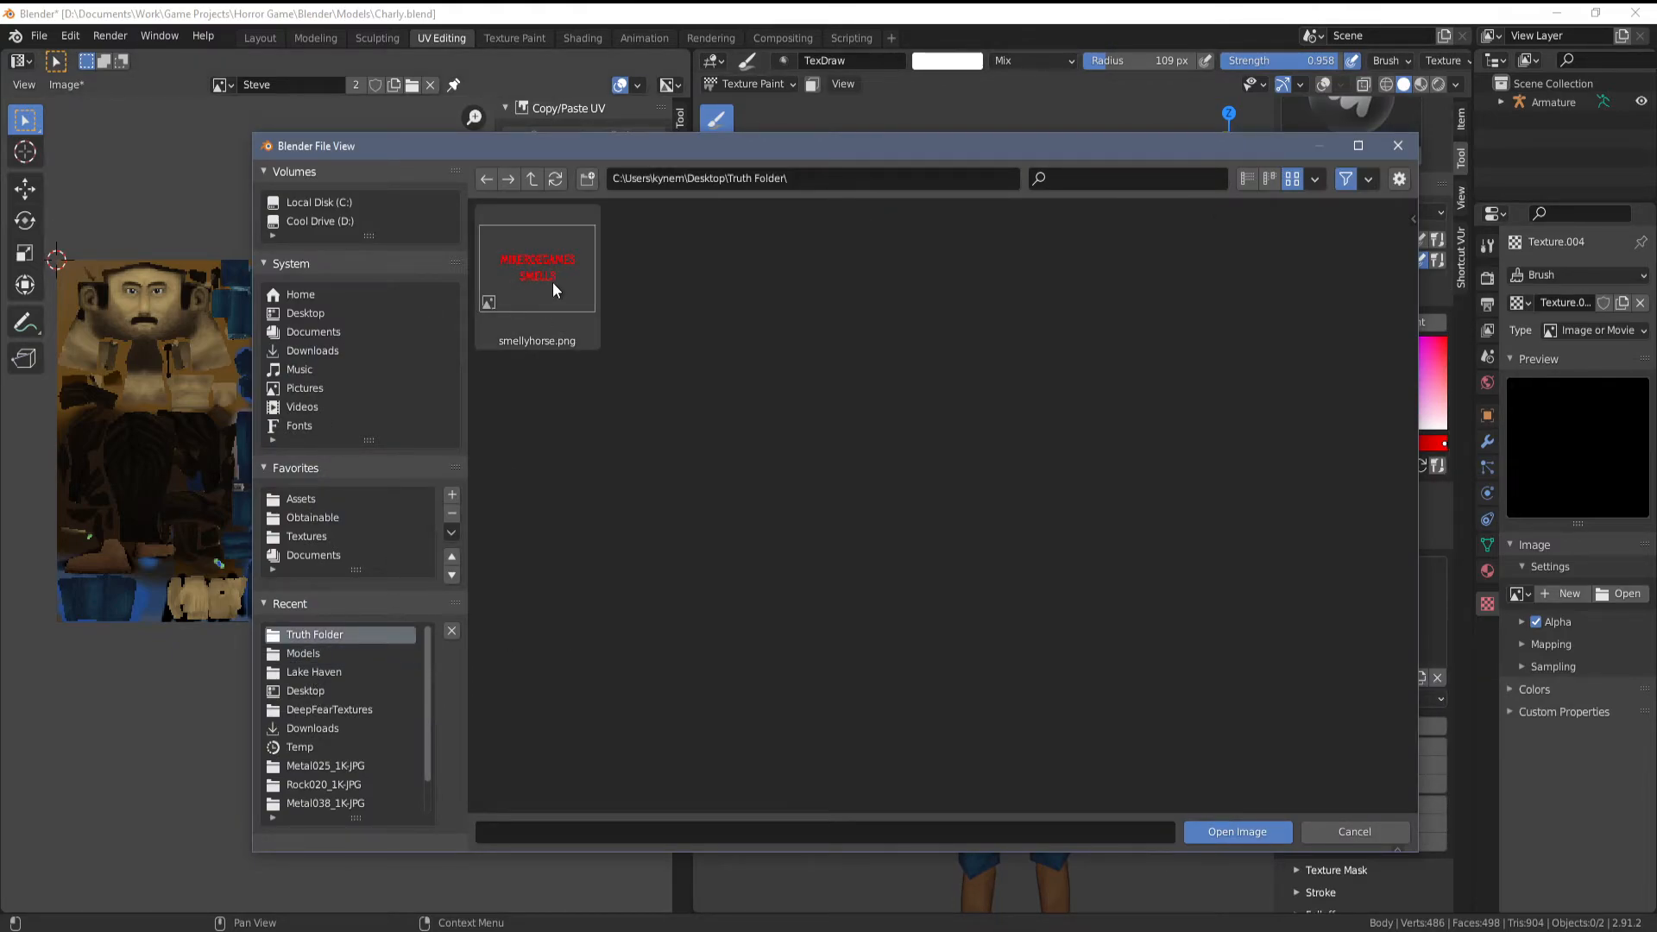
pyautogui.click(1236, 831)
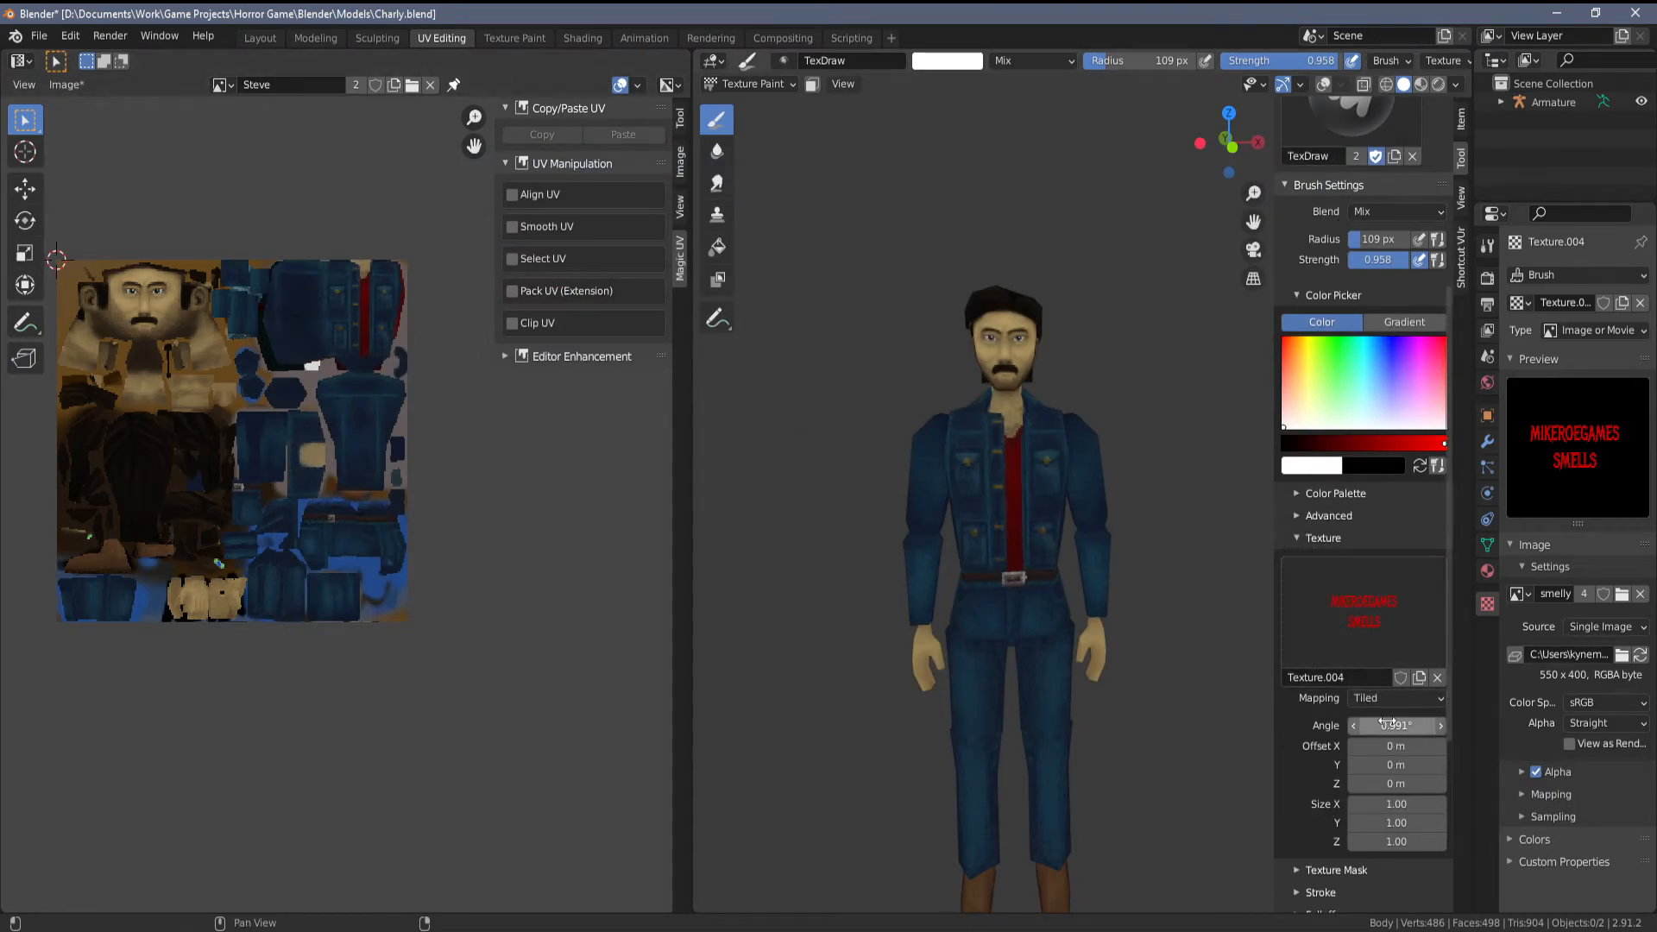
# - Map the texture as a Stencil and match it to the image aspect
pyautogui.click(1396, 697)
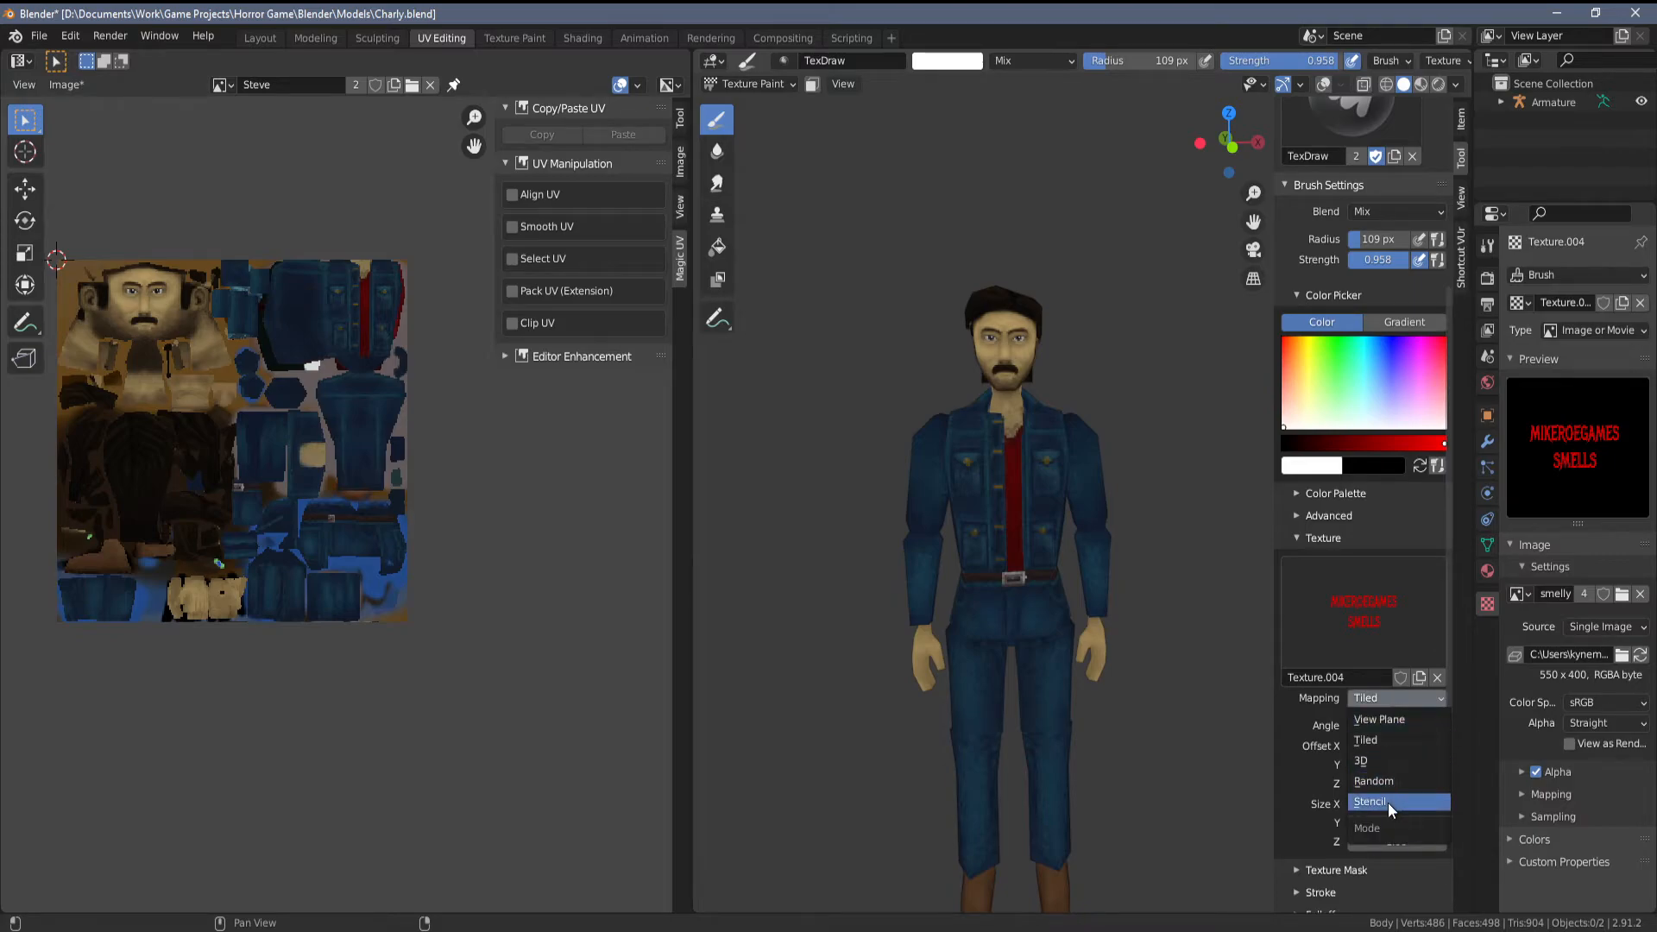
pyautogui.click(1370, 801)
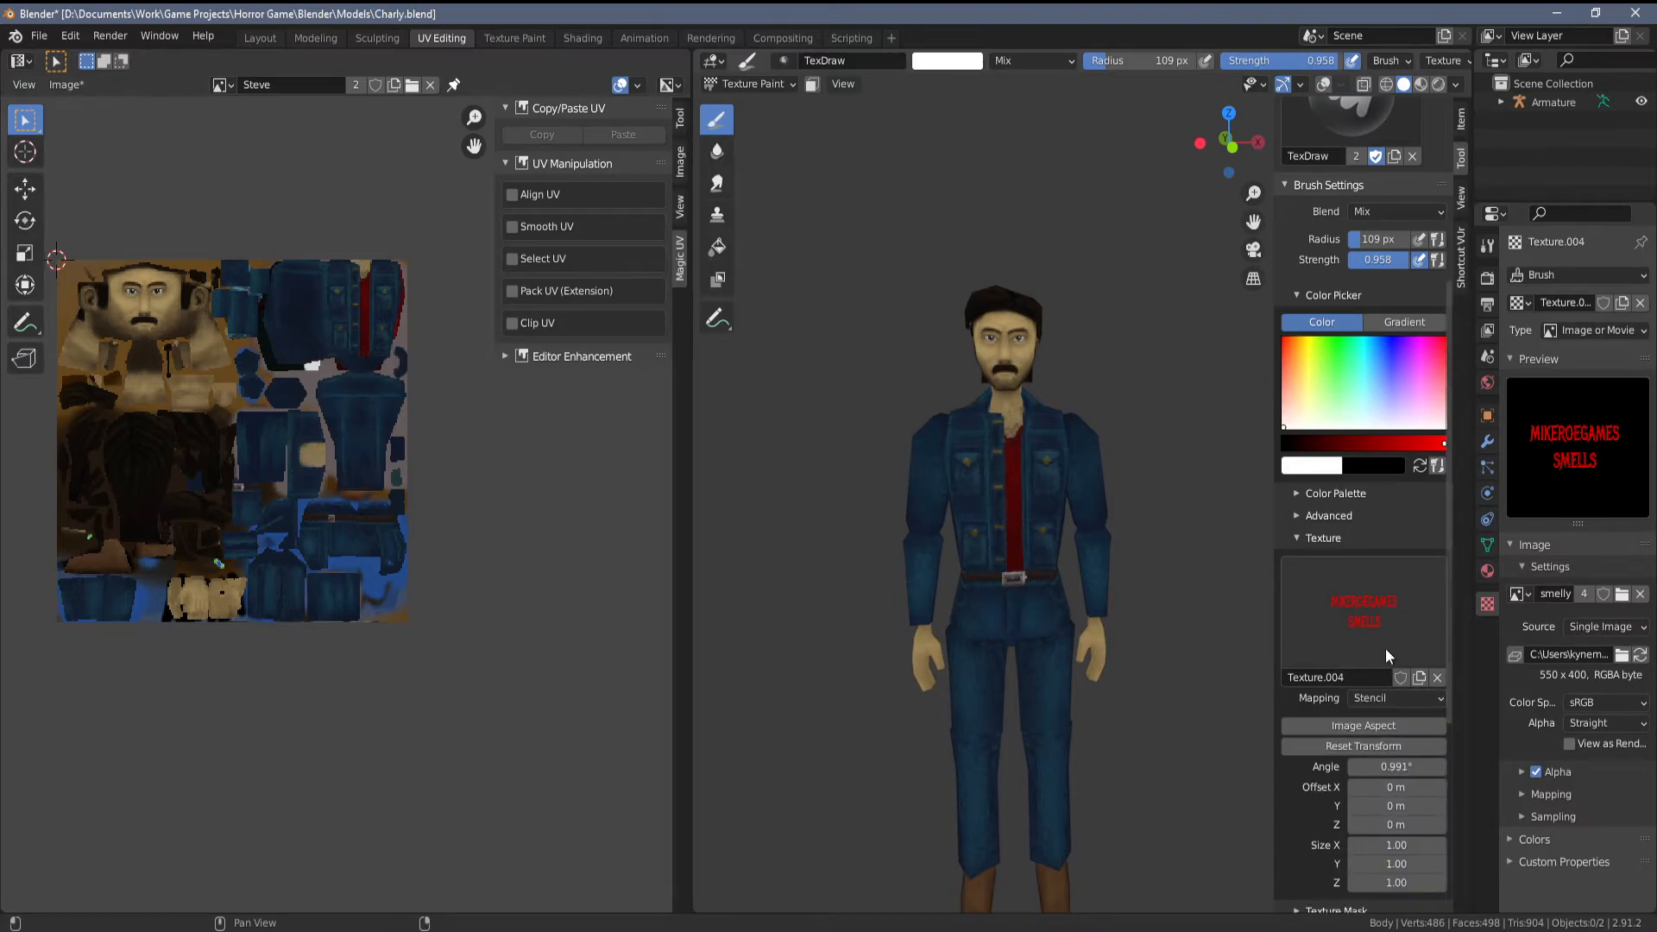
pyautogui.click(1363, 725)
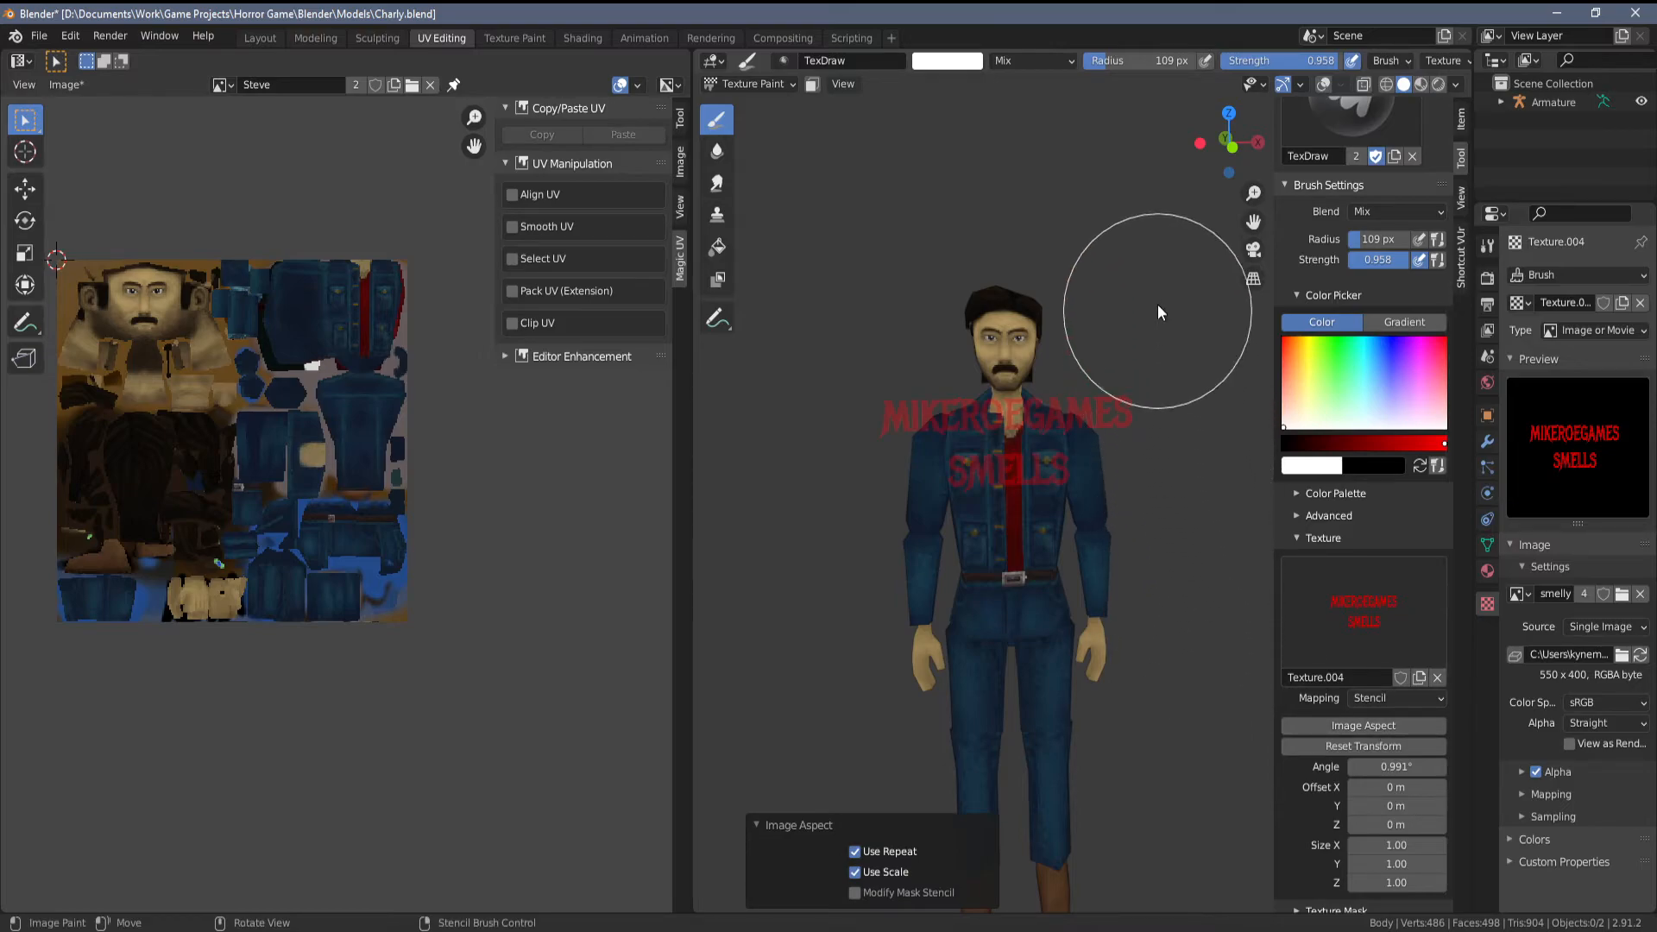
# - Orbit to the jacket back and paint the red MIKEROEGAMES SMELLS lettering through the stencil
pyautogui.moveTo(1160, 313); pyautogui.dragTo(1002, 732)
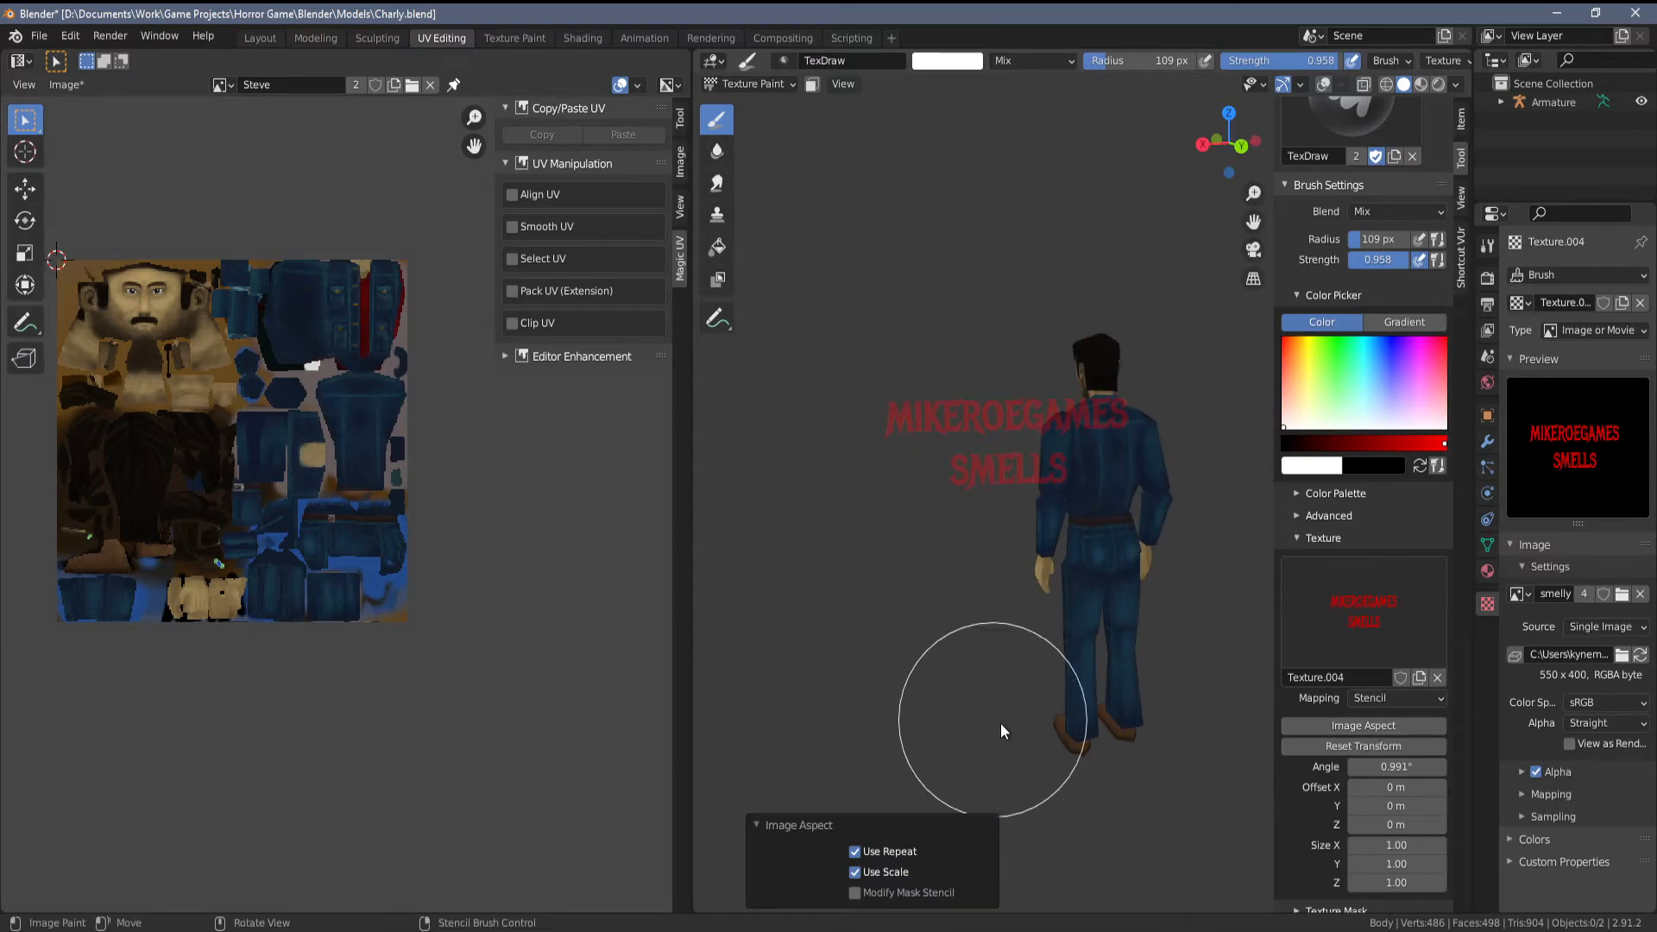
pyautogui.moveTo(979, 252)
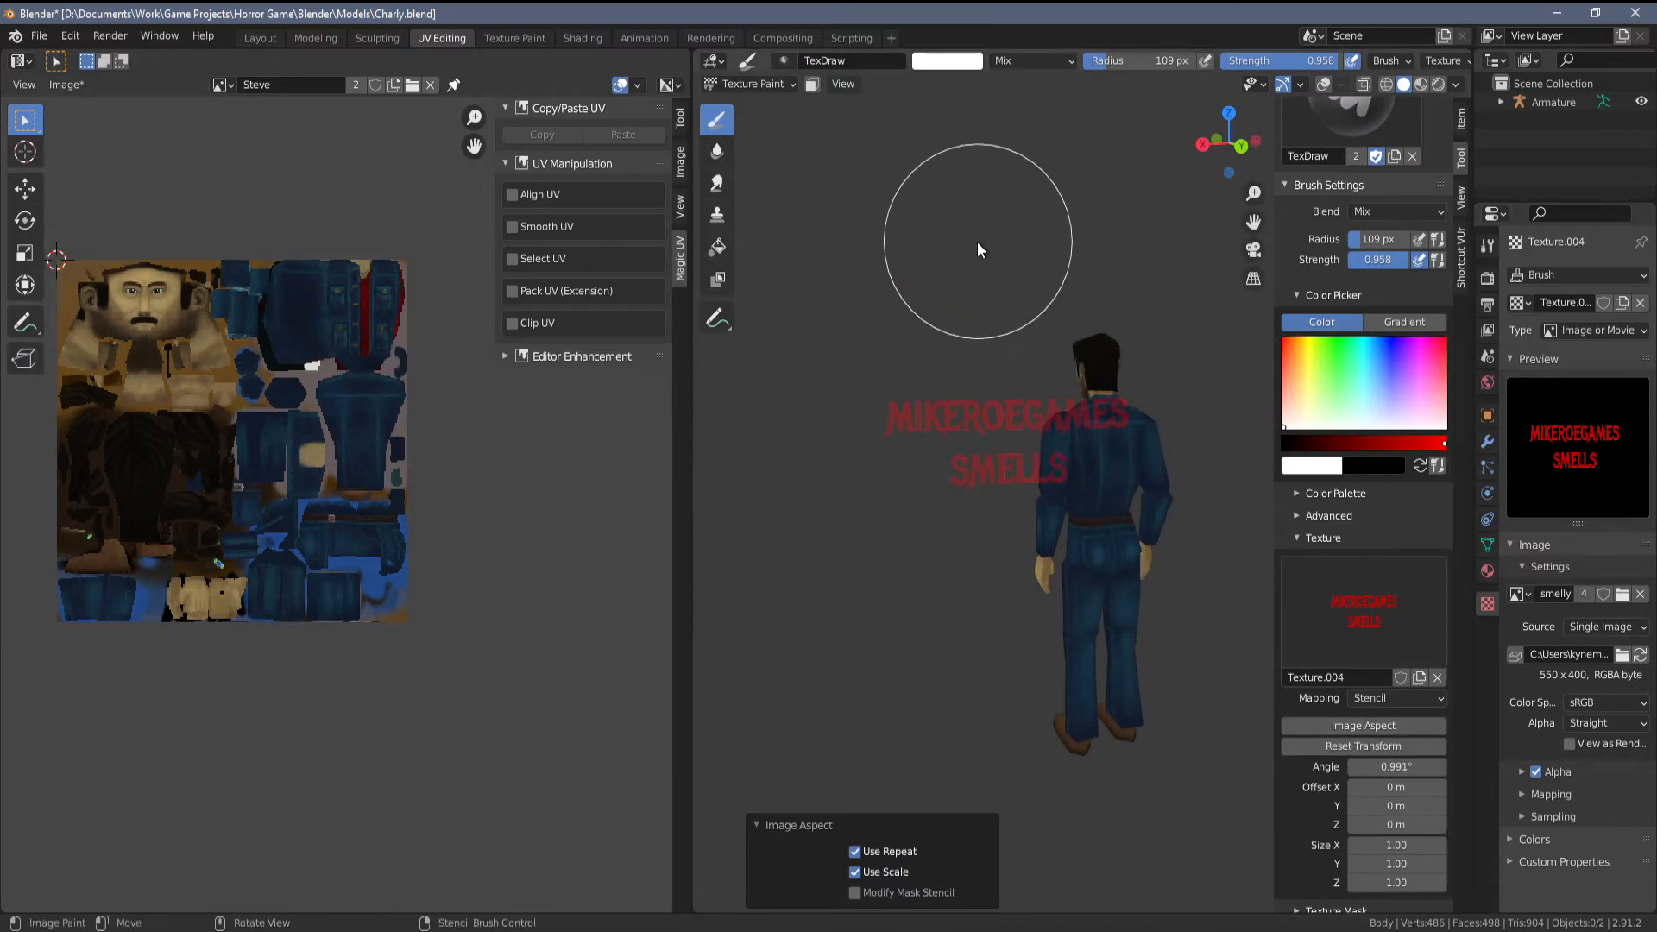
pyautogui.moveTo(1053, 347)
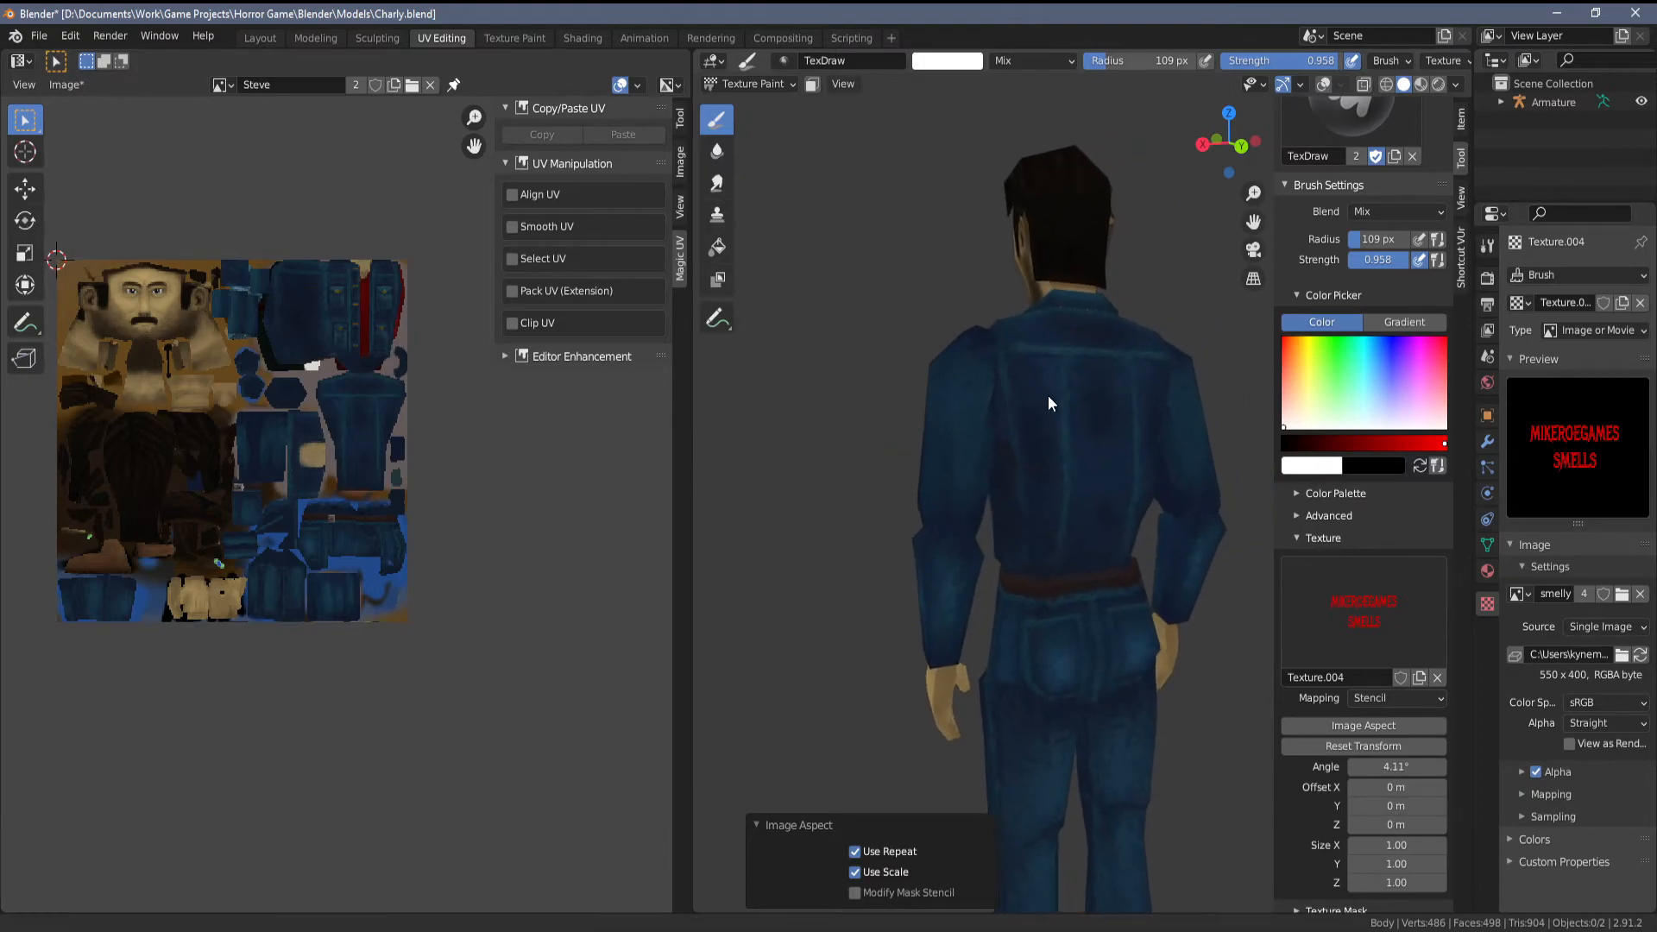
pyautogui.click(1056, 404)
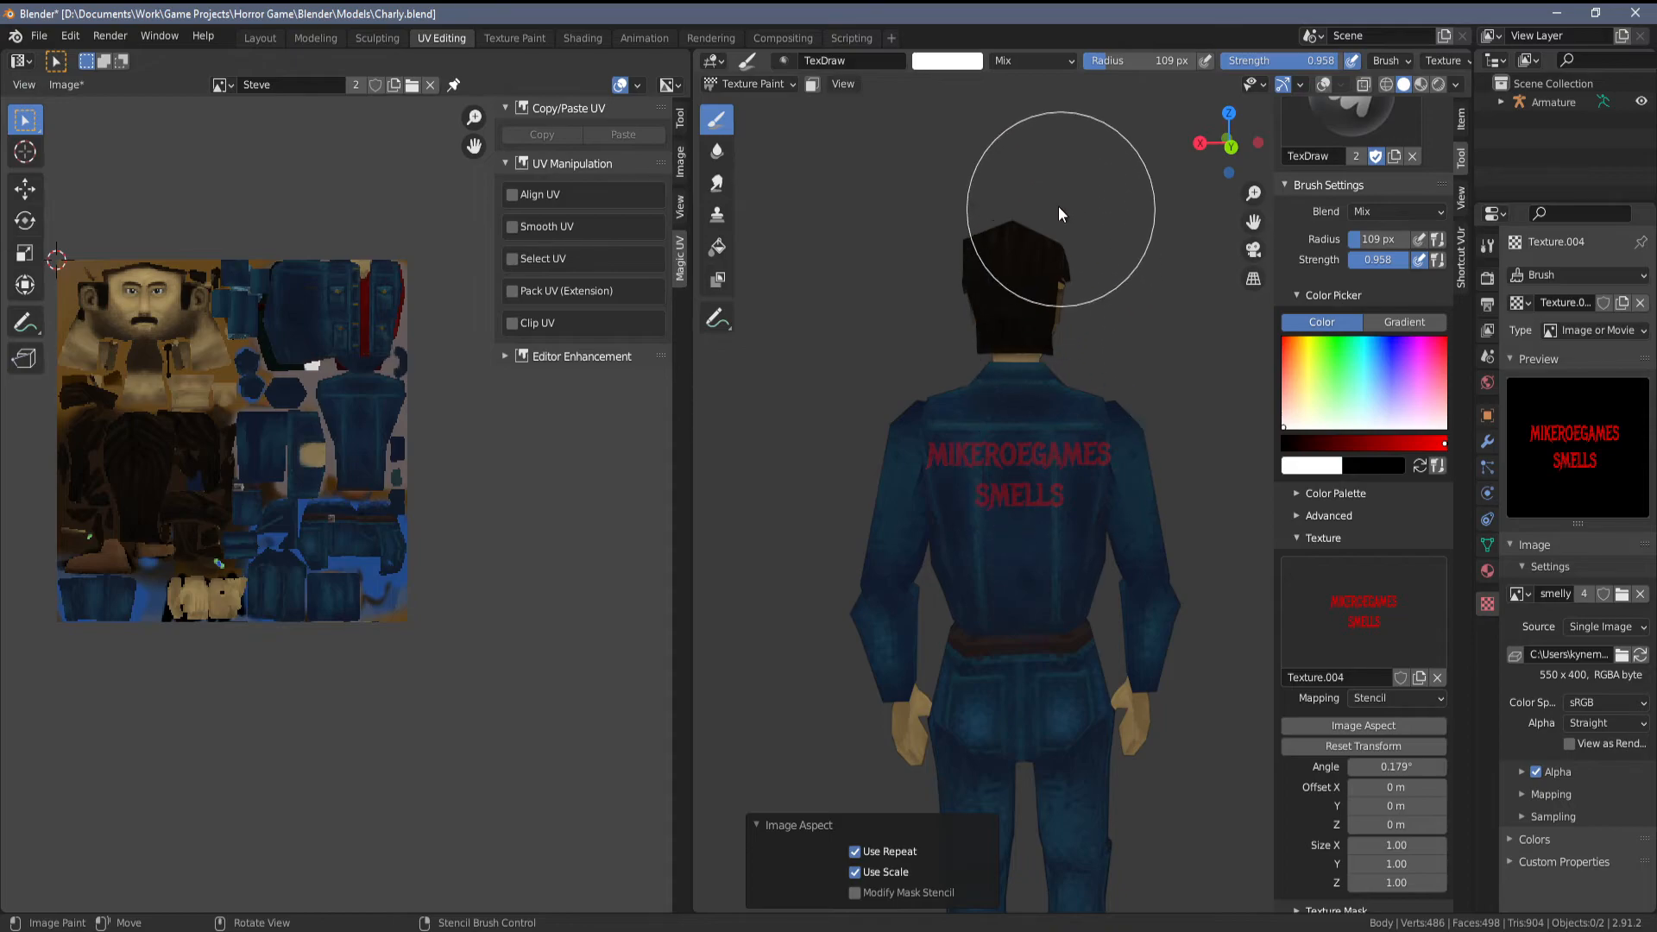
pyautogui.moveTo(963, 80)
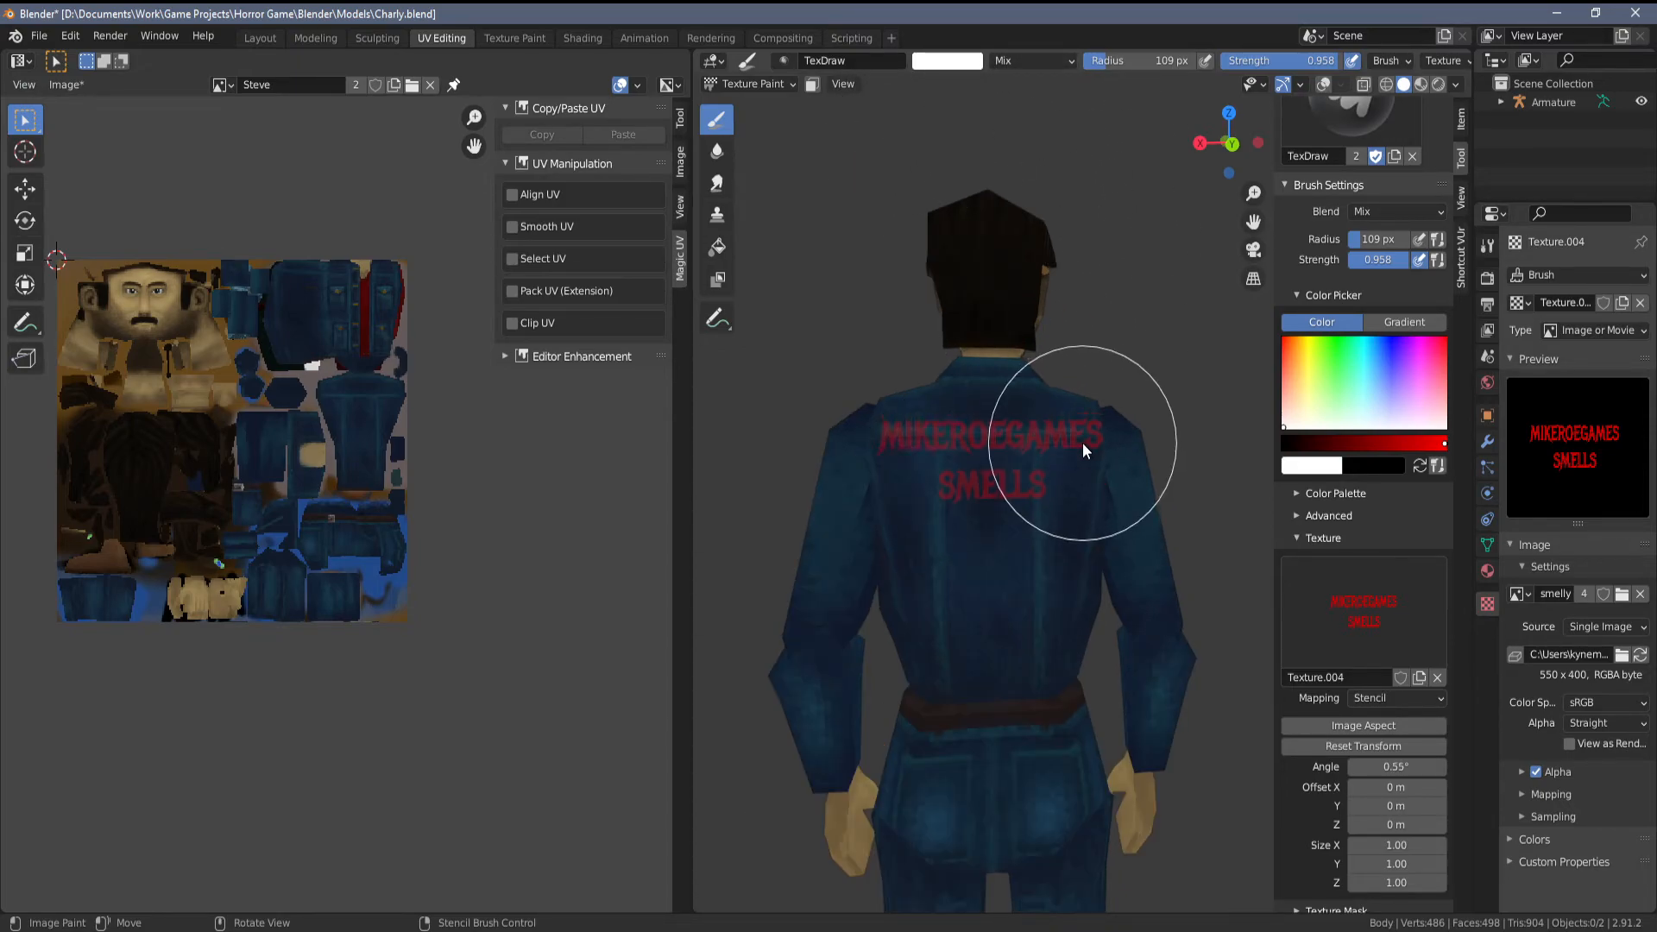
pyautogui.moveTo(1084, 443); pyautogui.dragTo(1083, 675)
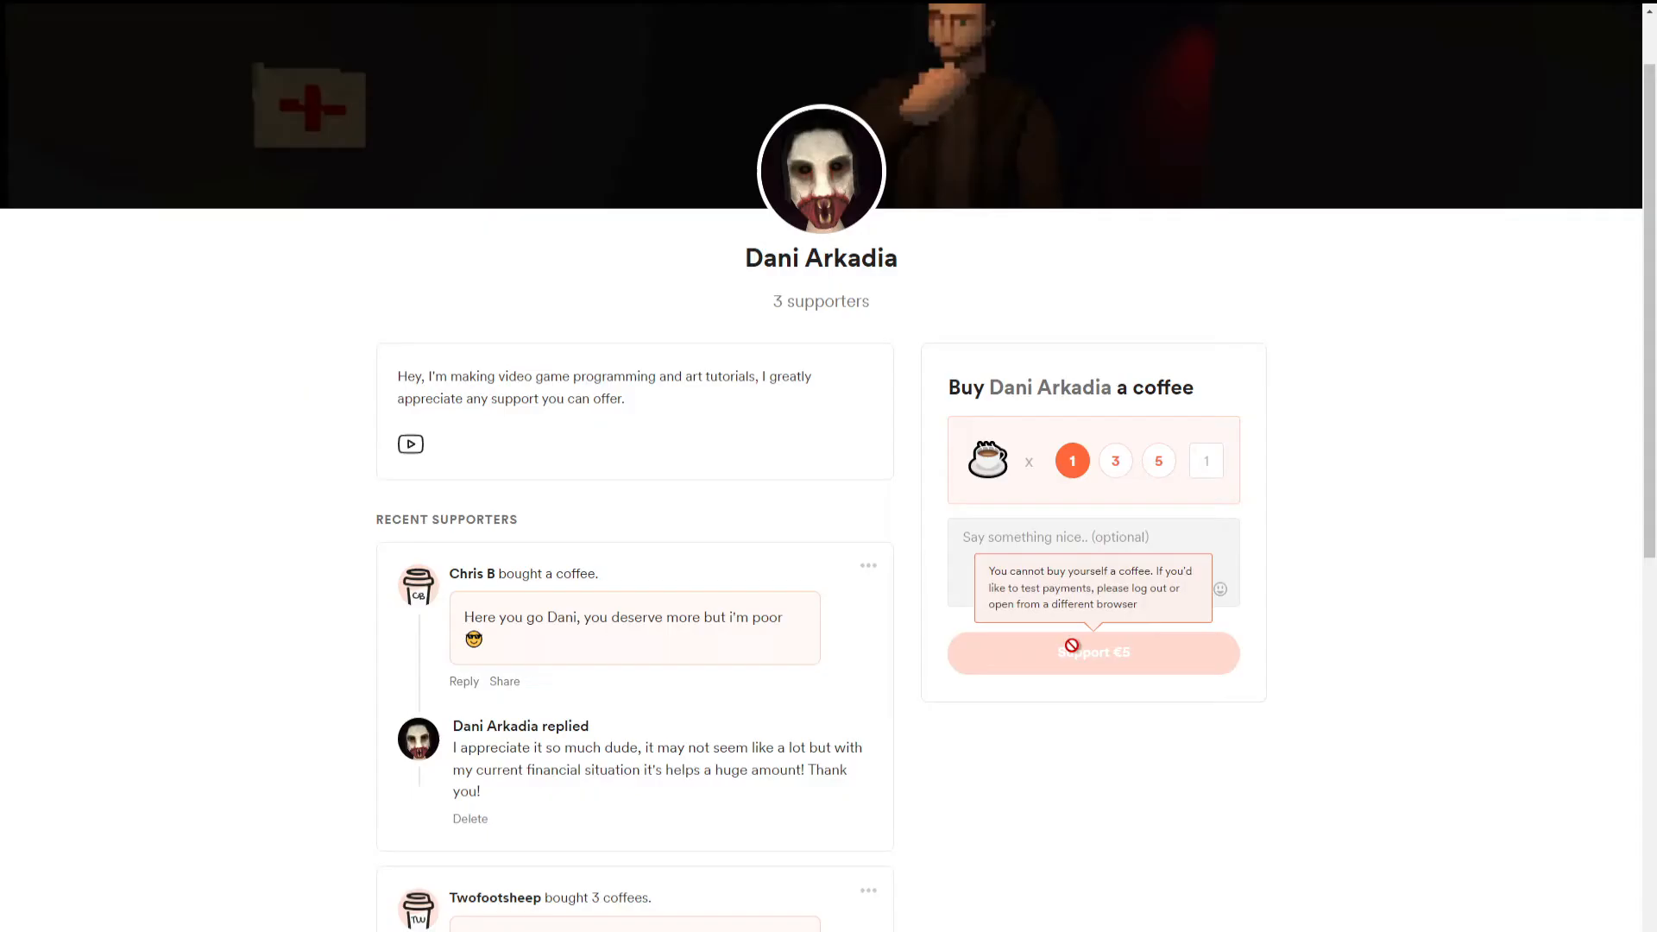
pyautogui.scroll(-3)
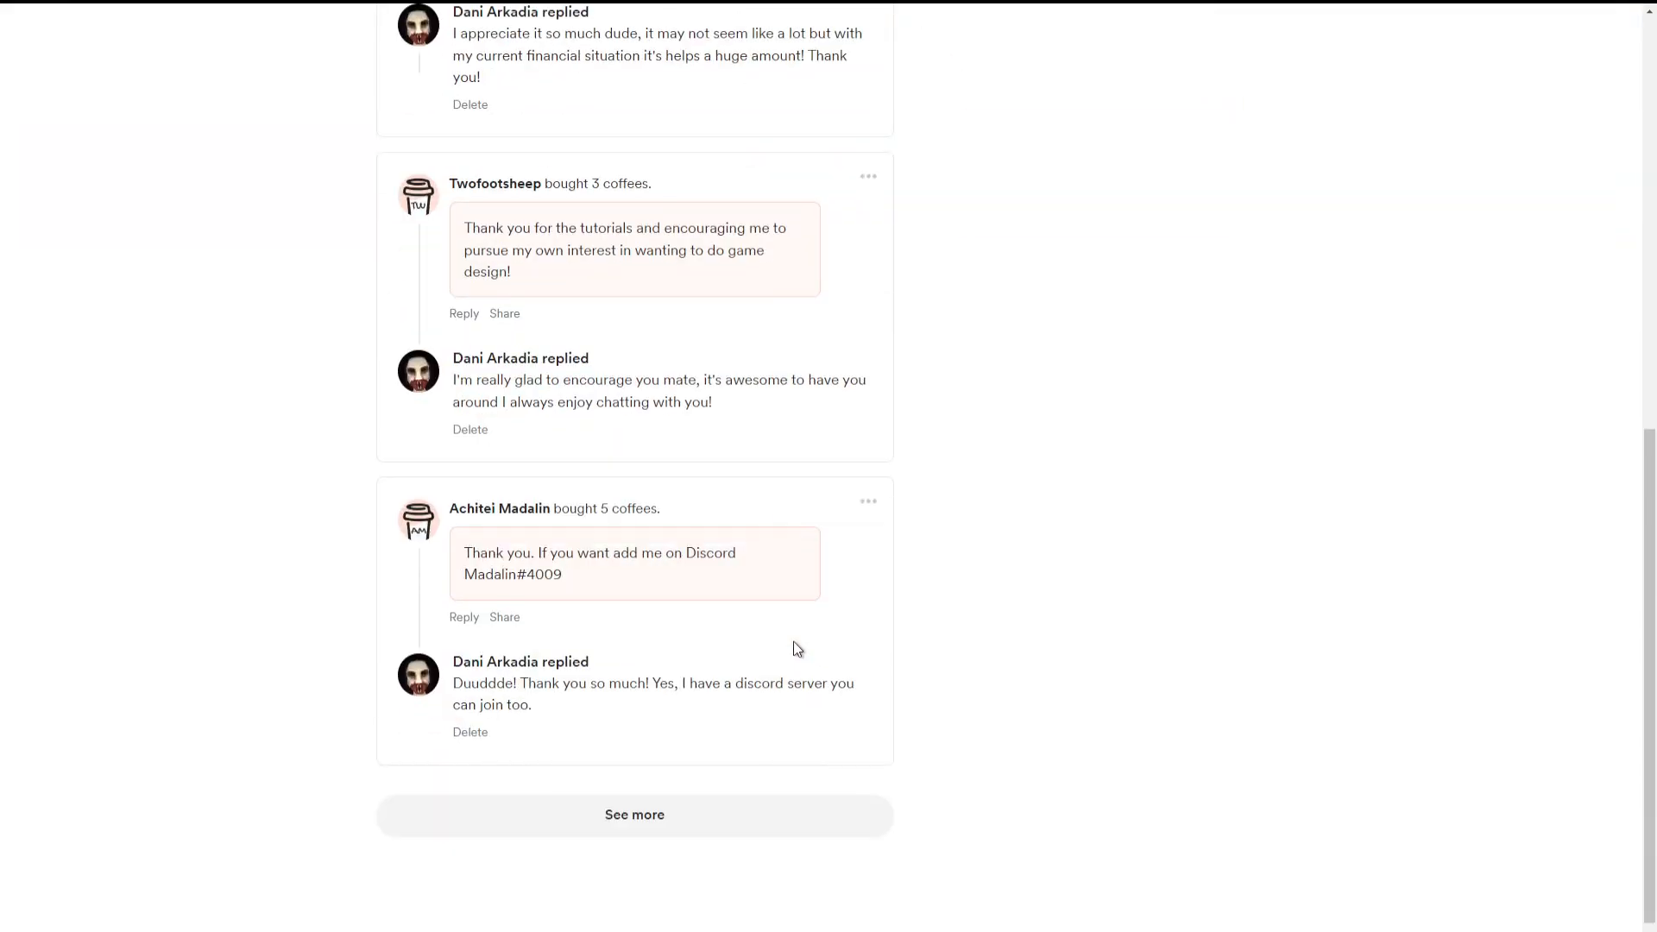
pyautogui.scroll(-3)
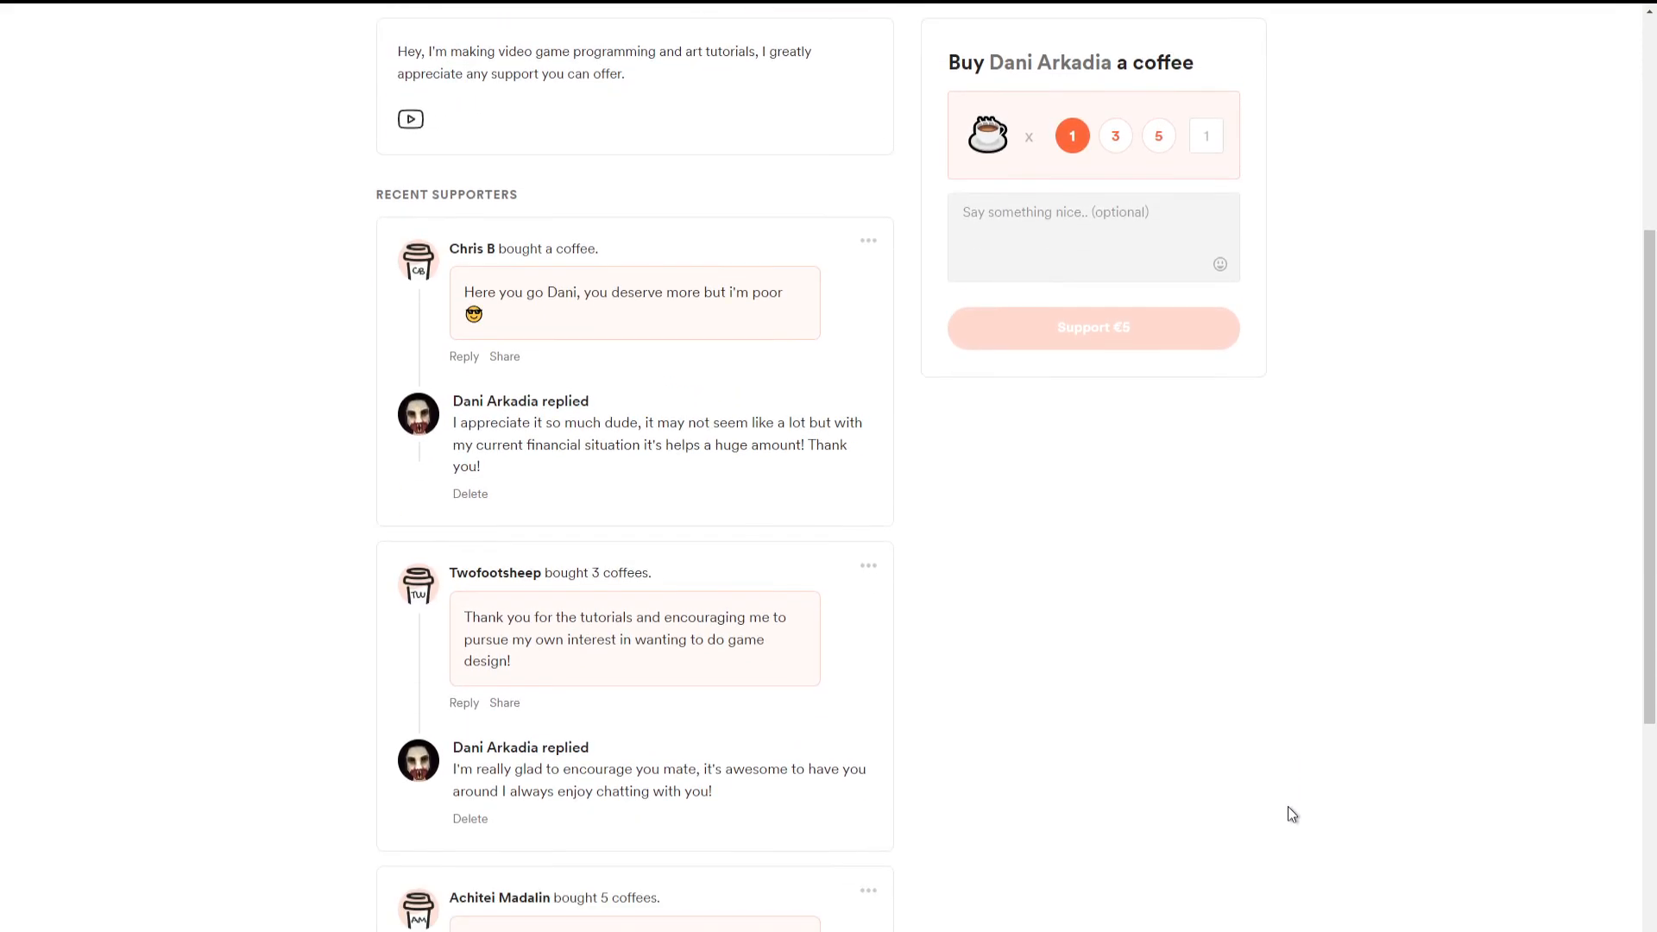
pyautogui.scroll(3)
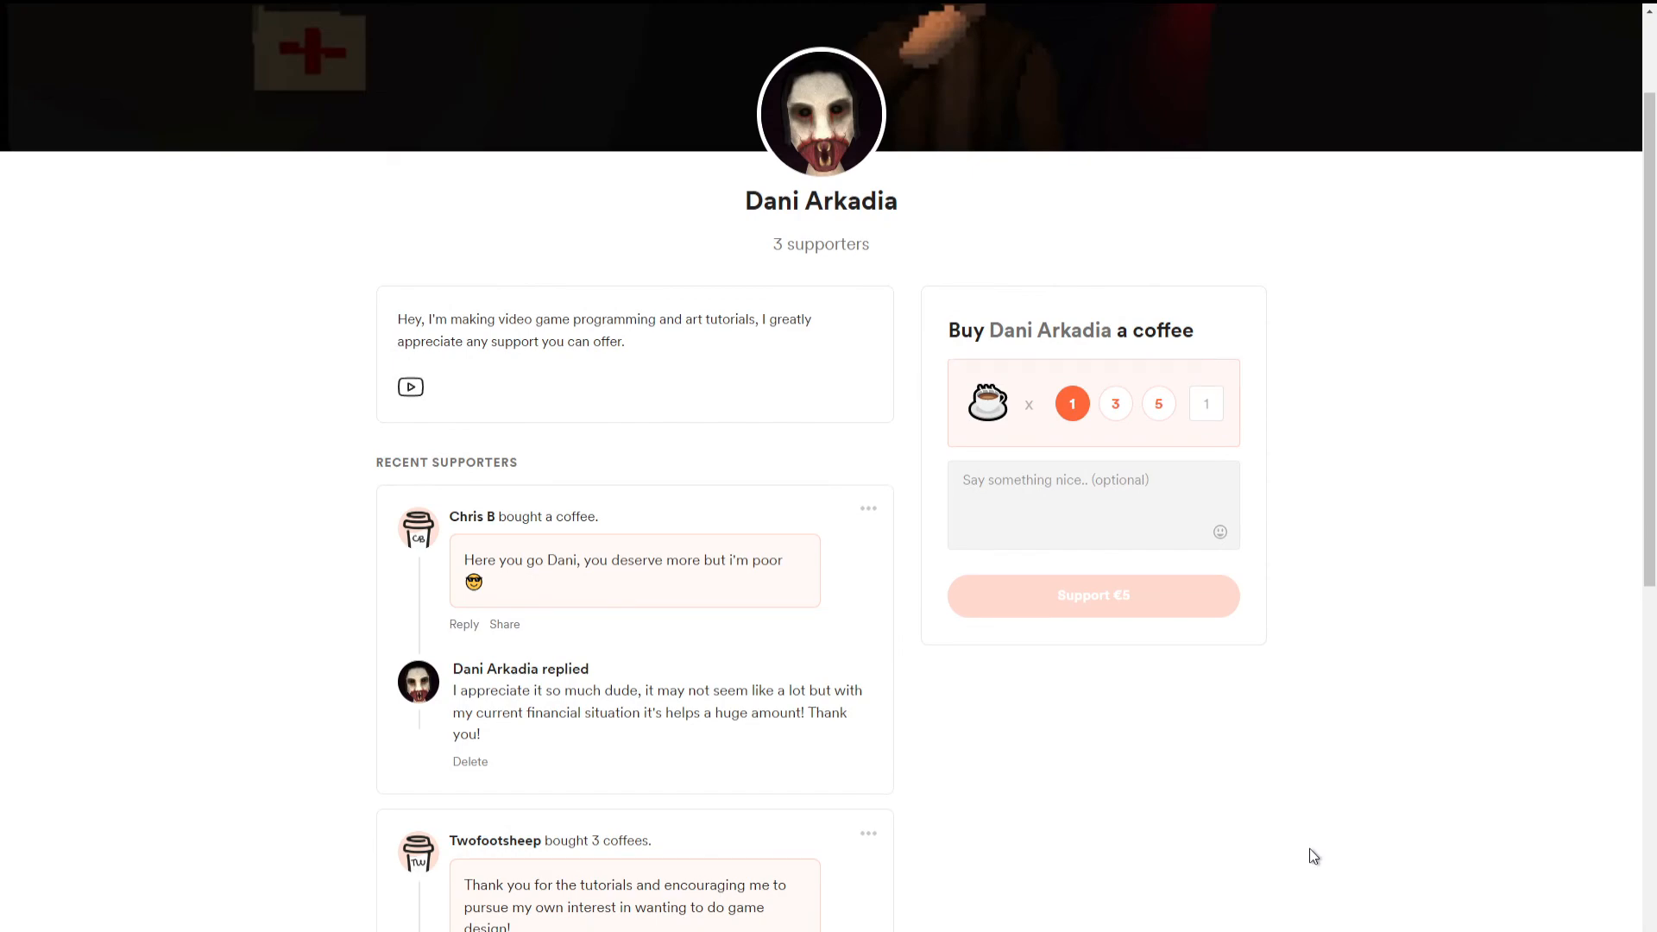
pyautogui.scroll(-3)
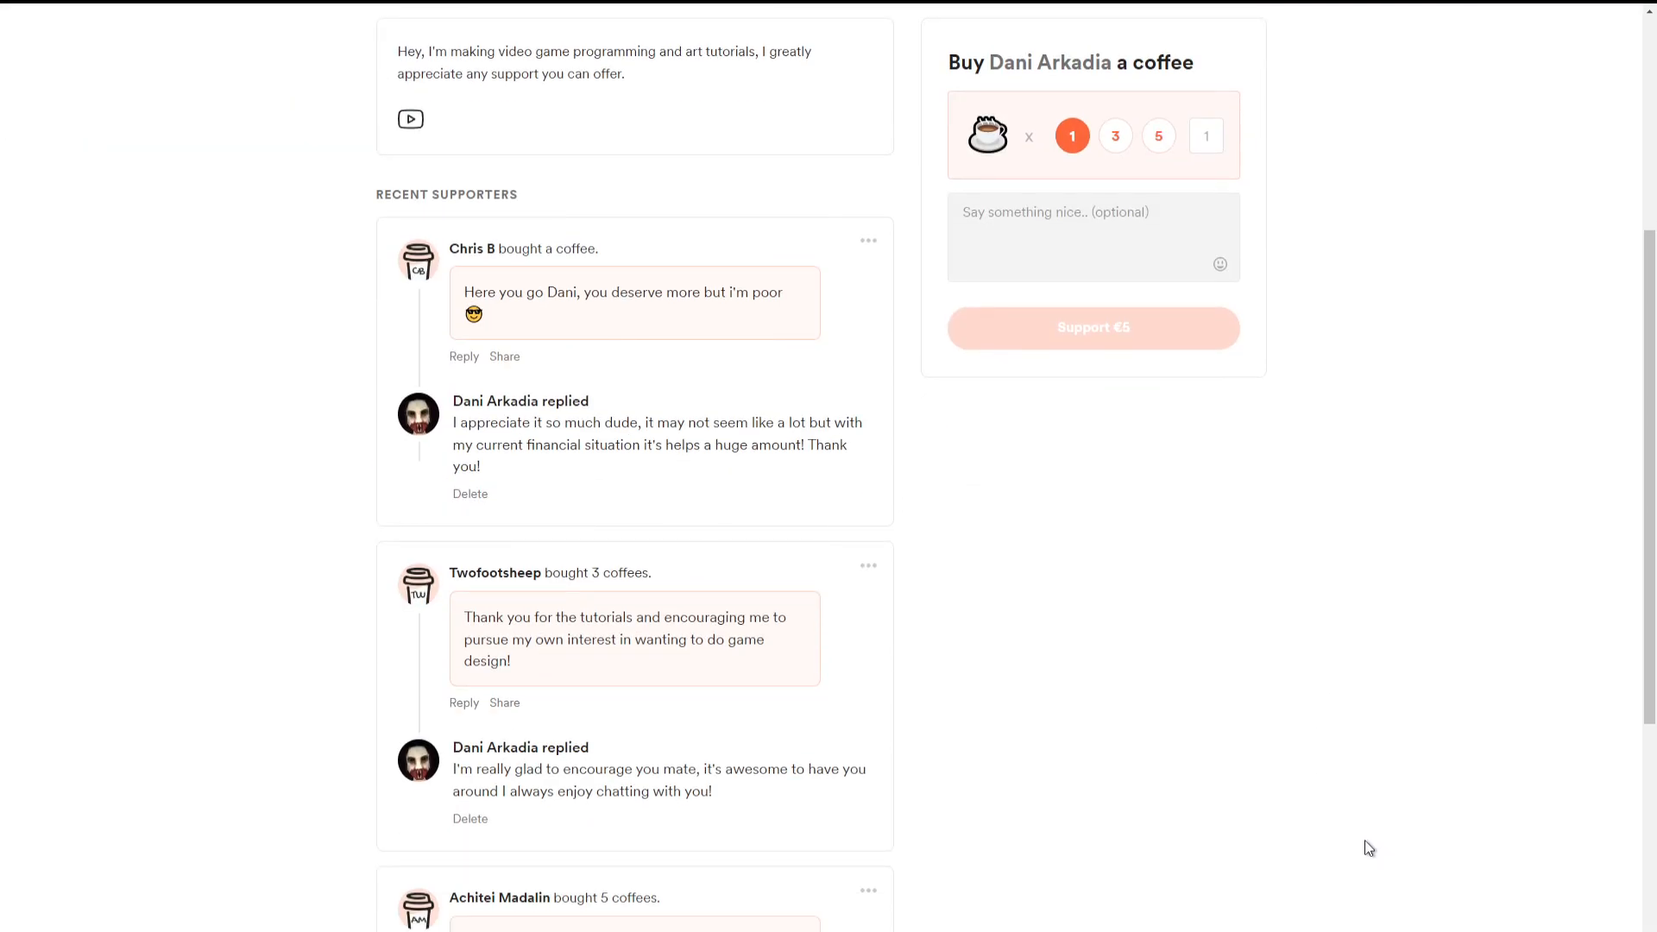